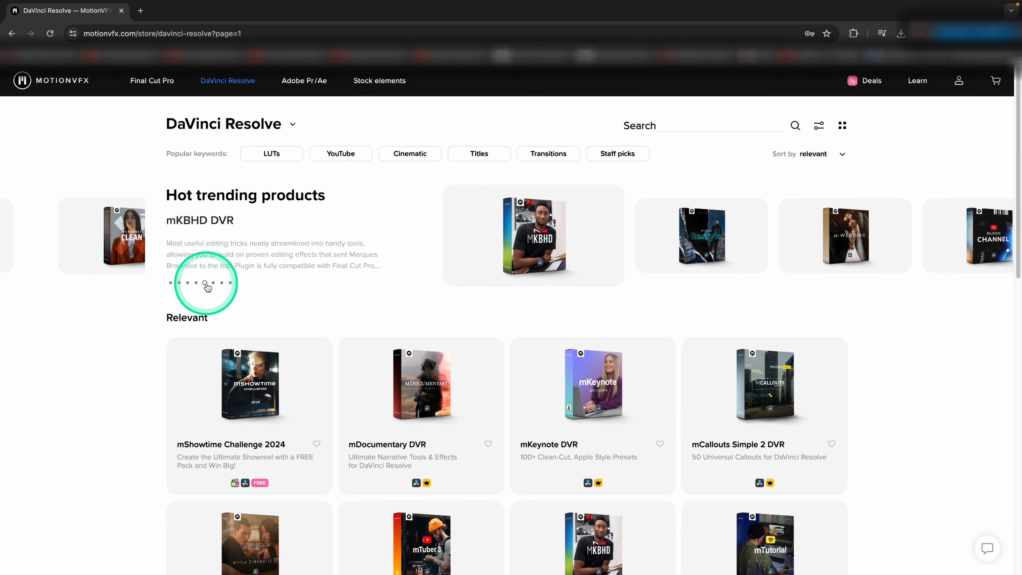
Step: Show another product in the Hot trending carousel
{"action": "left_click", "coordinate": [213, 283]}
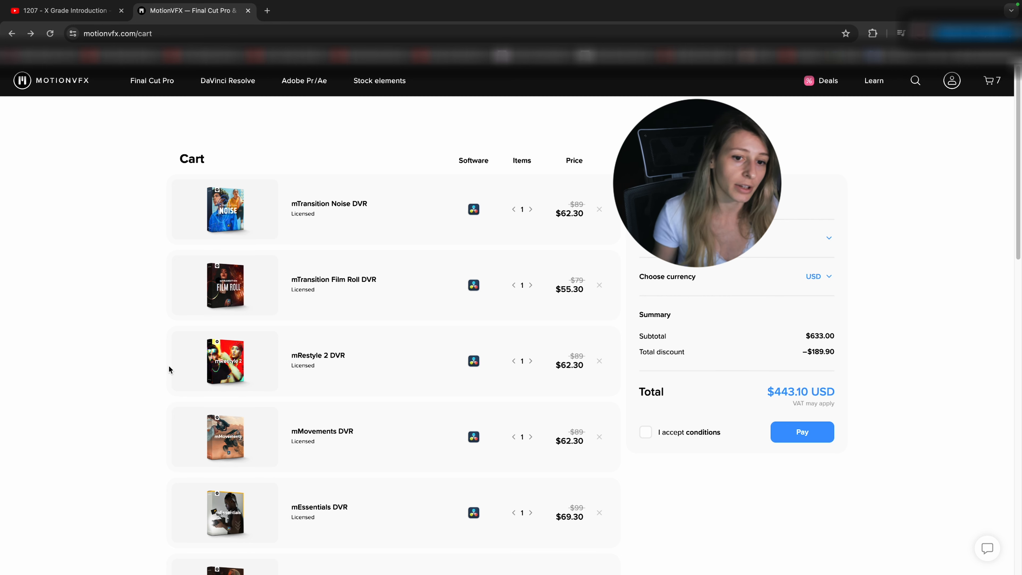
{"action": "scroll", "scroll_direction": "down", "scroll_amount": 3}
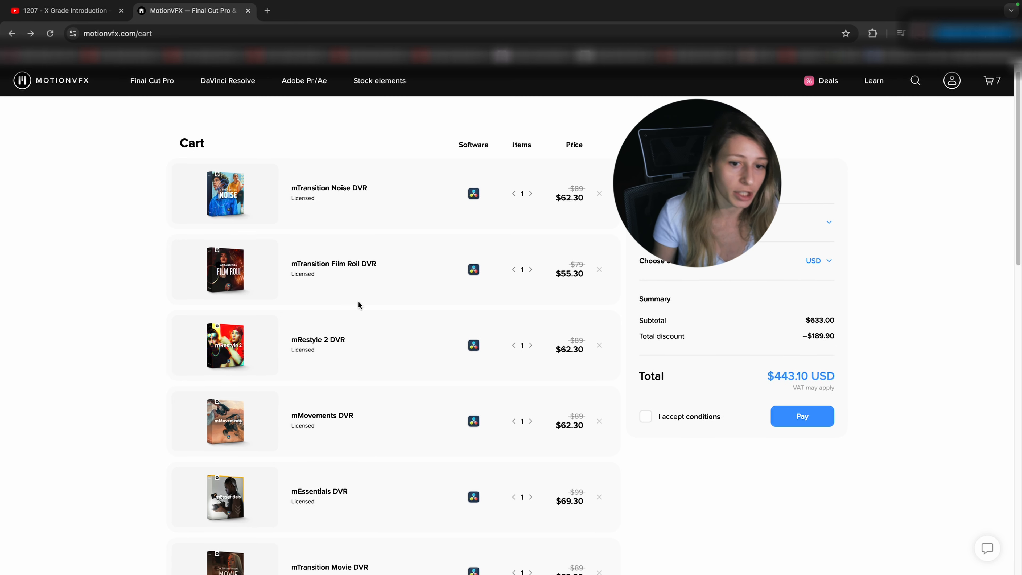
{"action": "scroll", "scroll_direction": "down", "scroll_amount": 3}
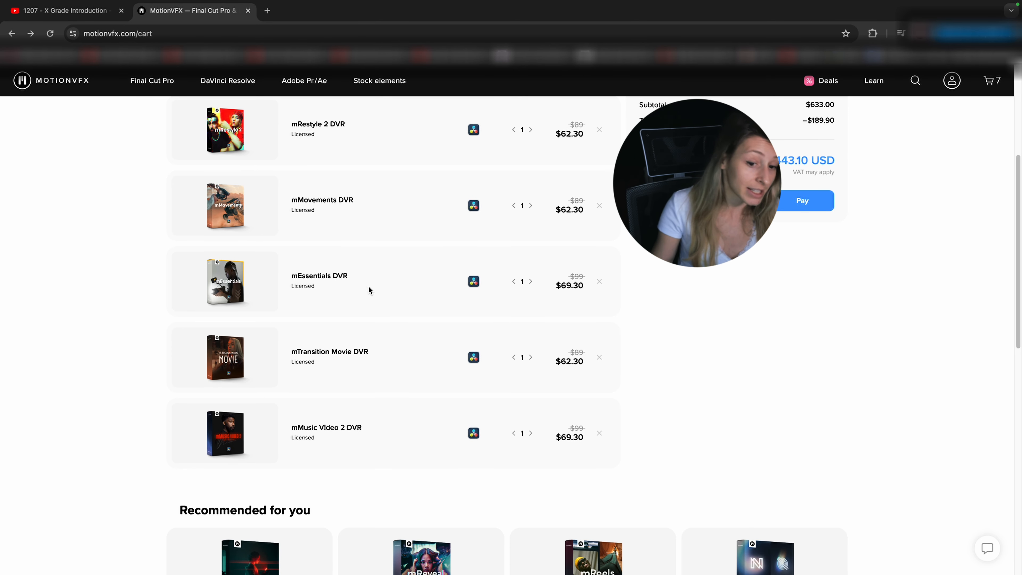
{"action": "scroll", "scroll_direction": "down", "scroll_amount": 3}
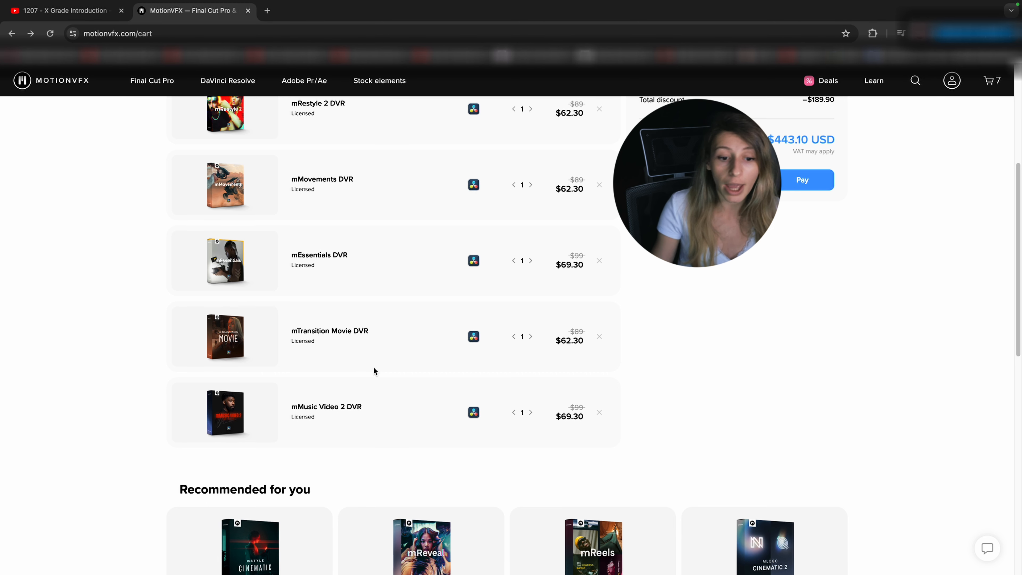
{"action": "scroll", "scroll_direction": "up", "scroll_amount": 3}
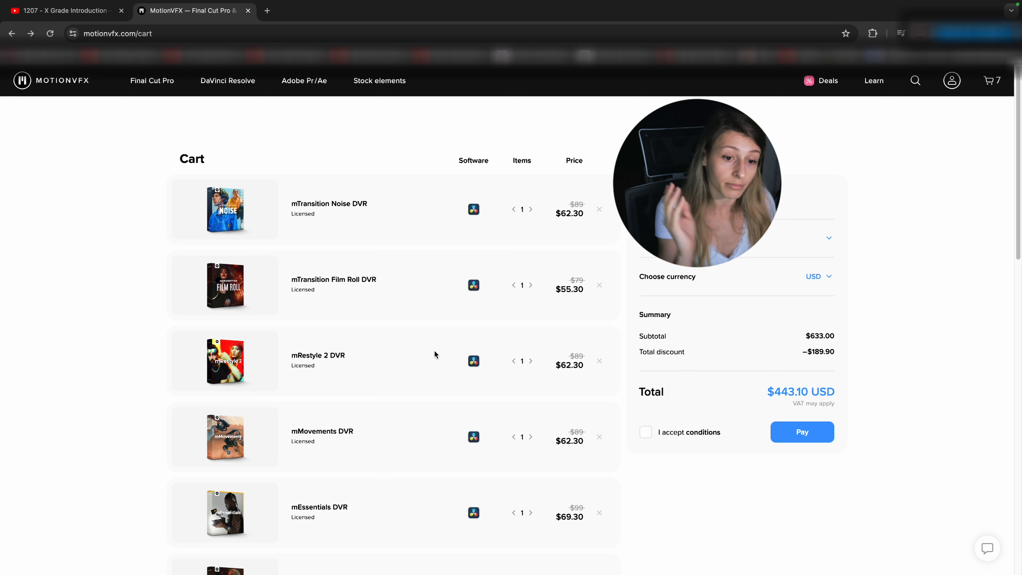
{"action": "scroll", "scroll_direction": "down", "scroll_amount": 3}
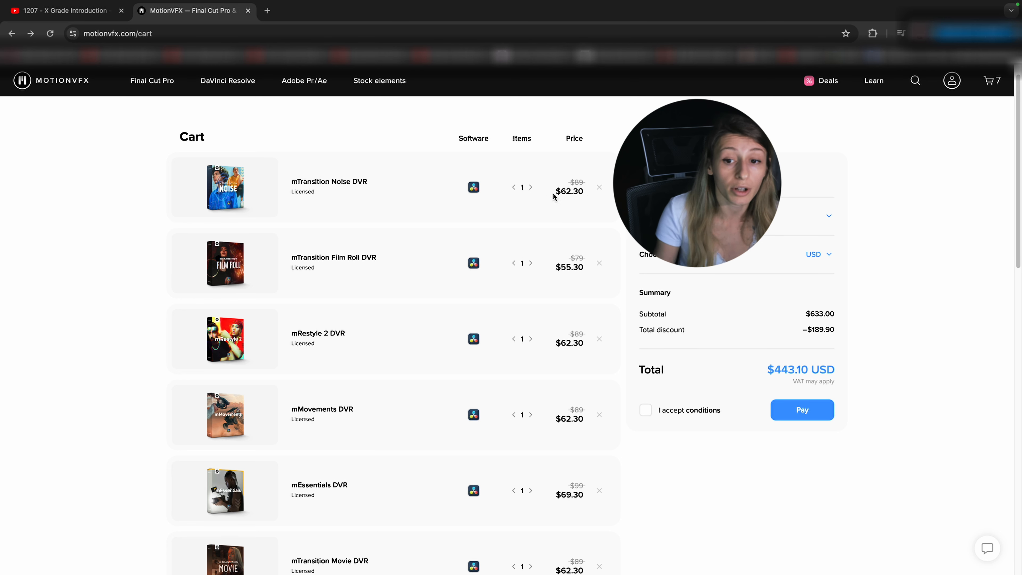
{"action": "scroll", "scroll_direction": "down", "scroll_amount": 3}
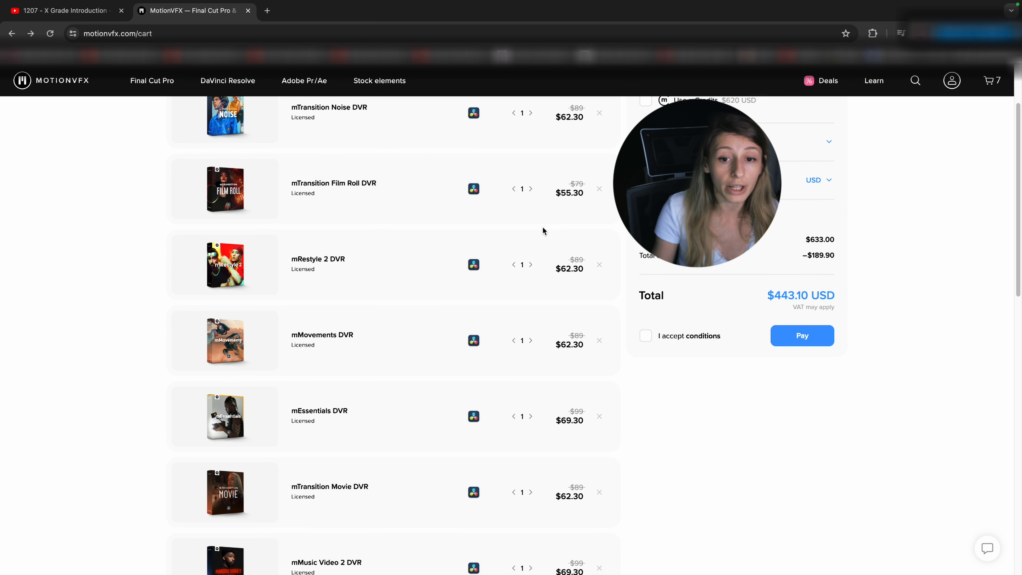
{"action": "scroll", "scroll_direction": "down", "scroll_amount": 3}
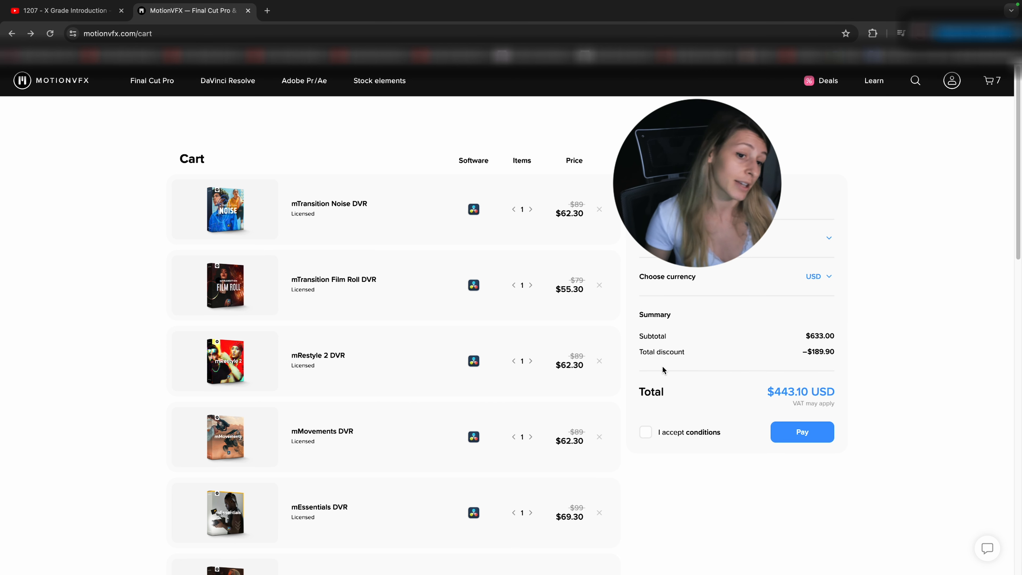
Step: Pay for the cart and follow the mInstaller link from the confirmation page
{"action": "left_click", "coordinate": [802, 432]}
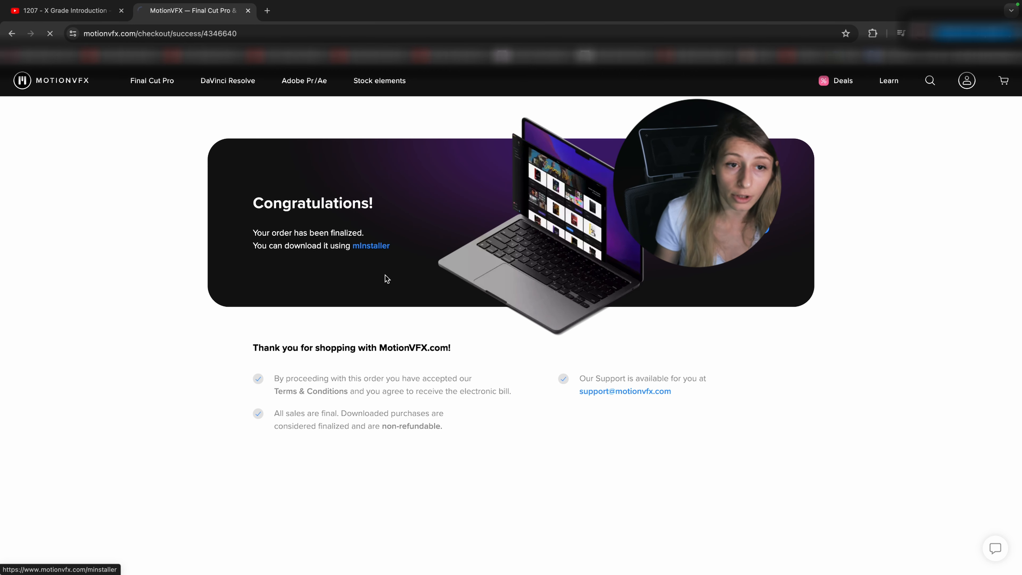
{"action": "left_click", "coordinate": [369, 246]}
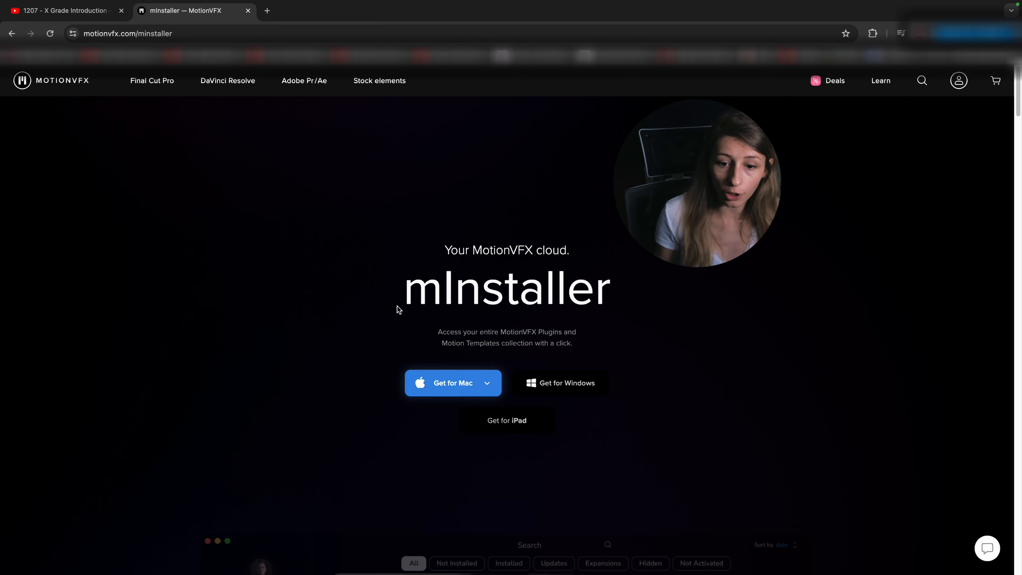
{"action": "left_click", "coordinate": [453, 383]}
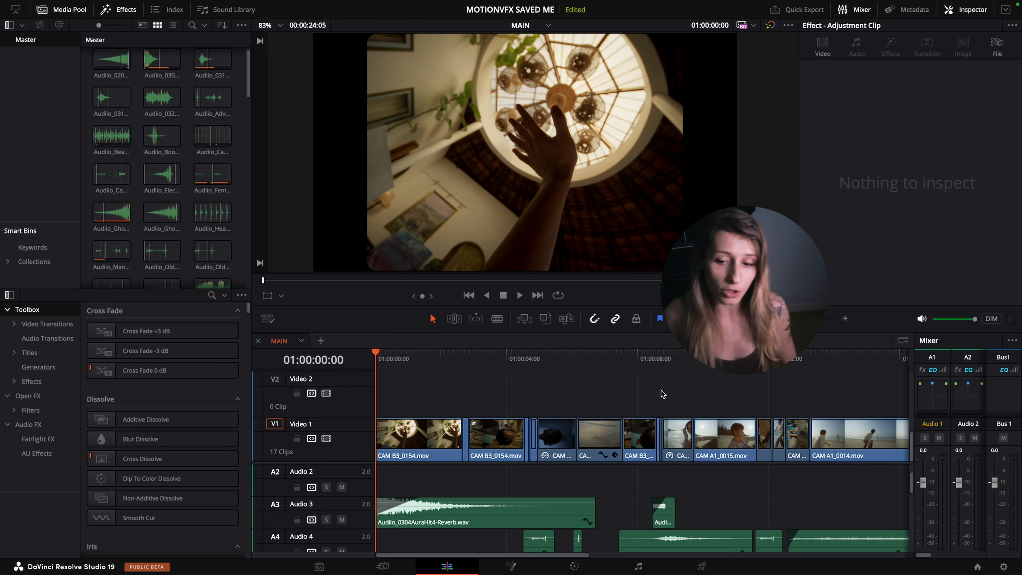
Step: Return the timeline to its start with the playhead on the bedroom clip near 01:00:04:07
{"action": "left_click", "coordinate": [519, 295]}
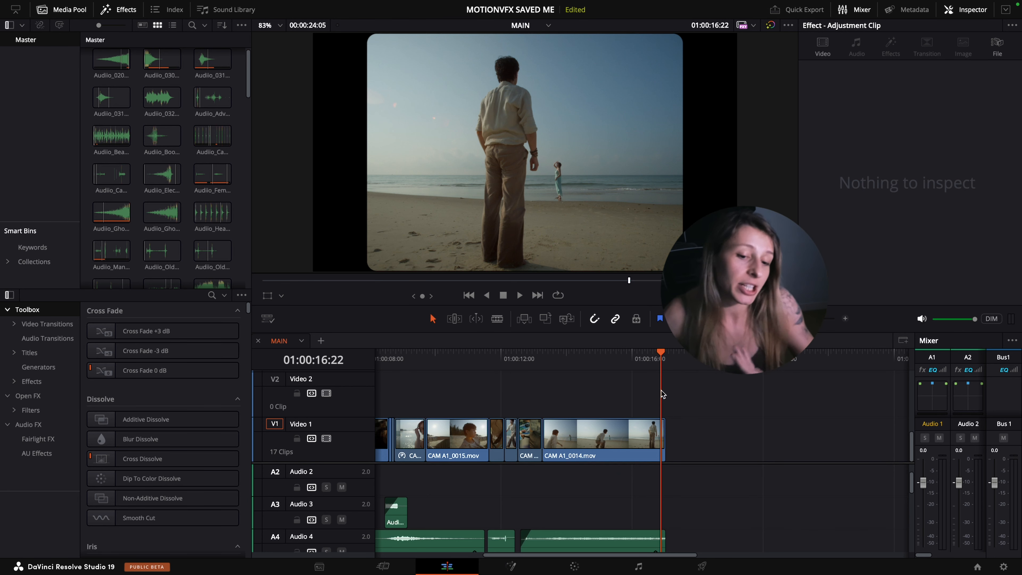
{"action": "scroll", "scroll_direction": "down", "scroll_amount": 3}
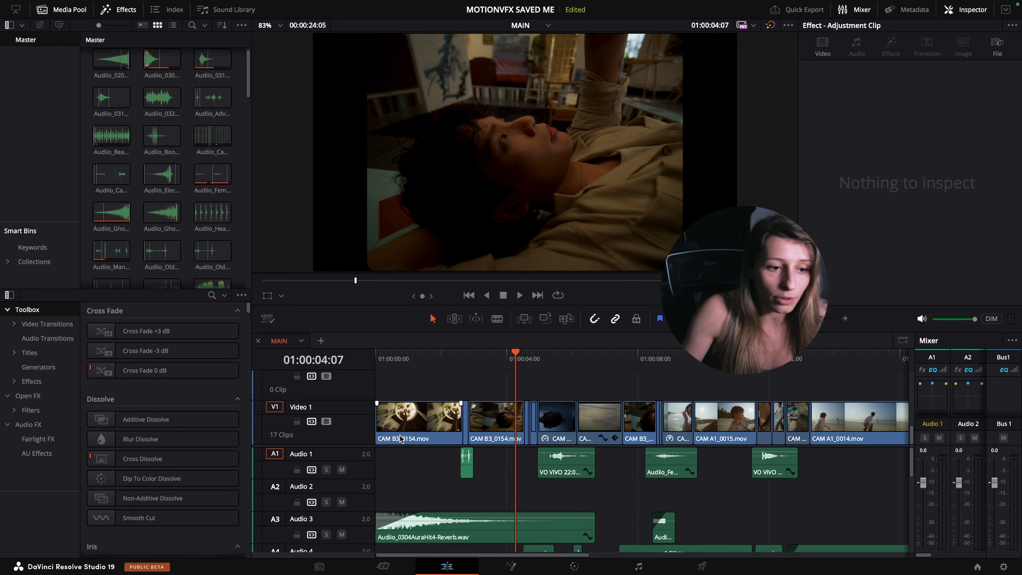
Step: Show the Effects library limited to Video Transitions and browse the Dissolve, Iris and Motion groups
{"action": "left_click", "coordinate": [212, 295]}
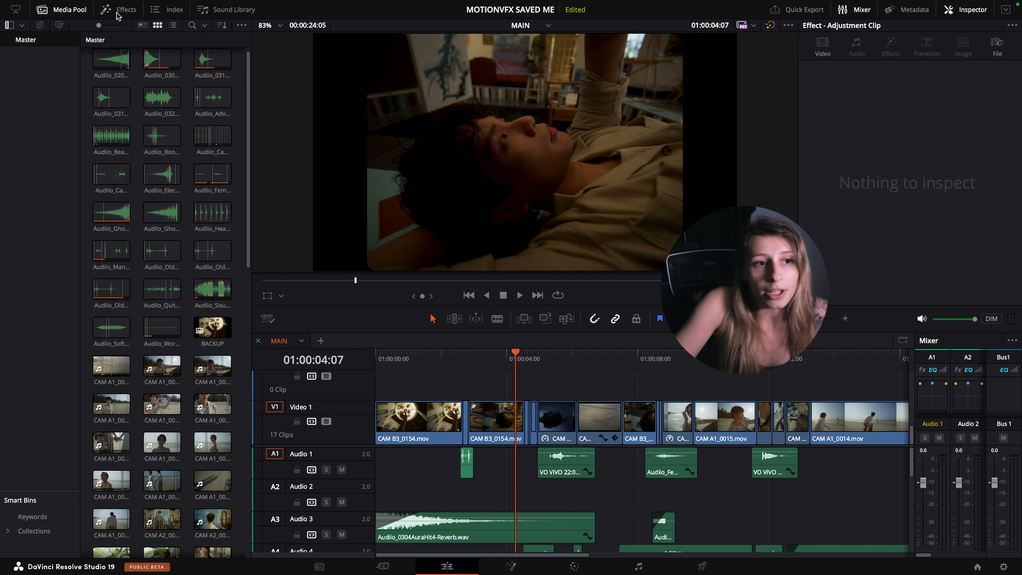
{"action": "left_click", "coordinate": [119, 10]}
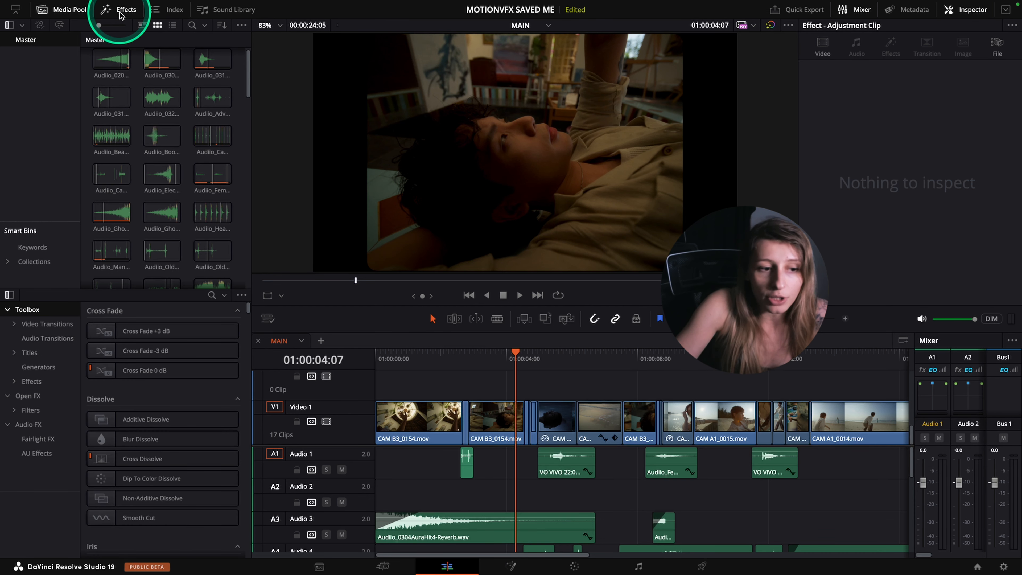
{"action": "mouse_move", "coordinate": [47, 324]}
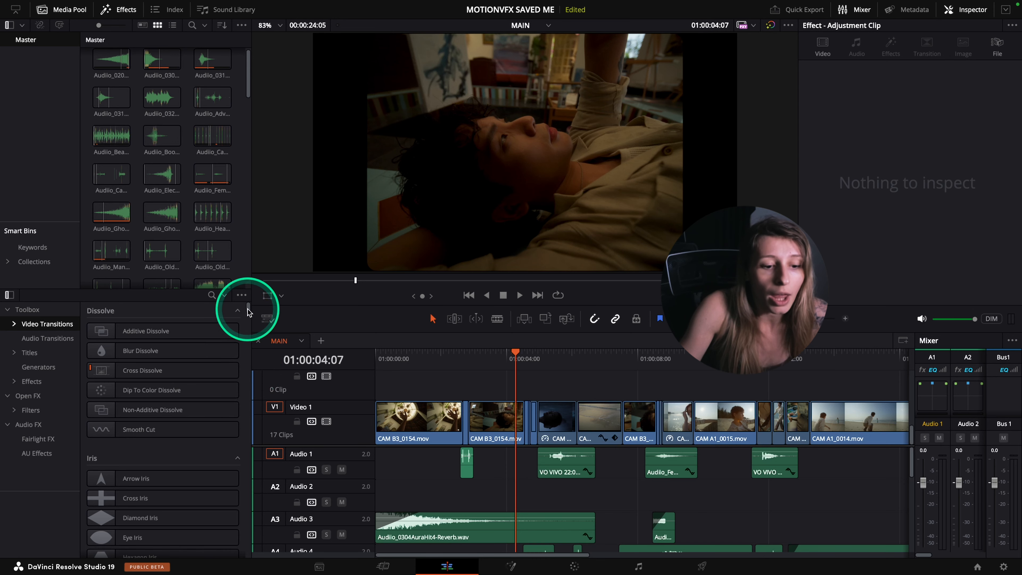
{"action": "scroll", "scroll_direction": "down", "scroll_amount": 3}
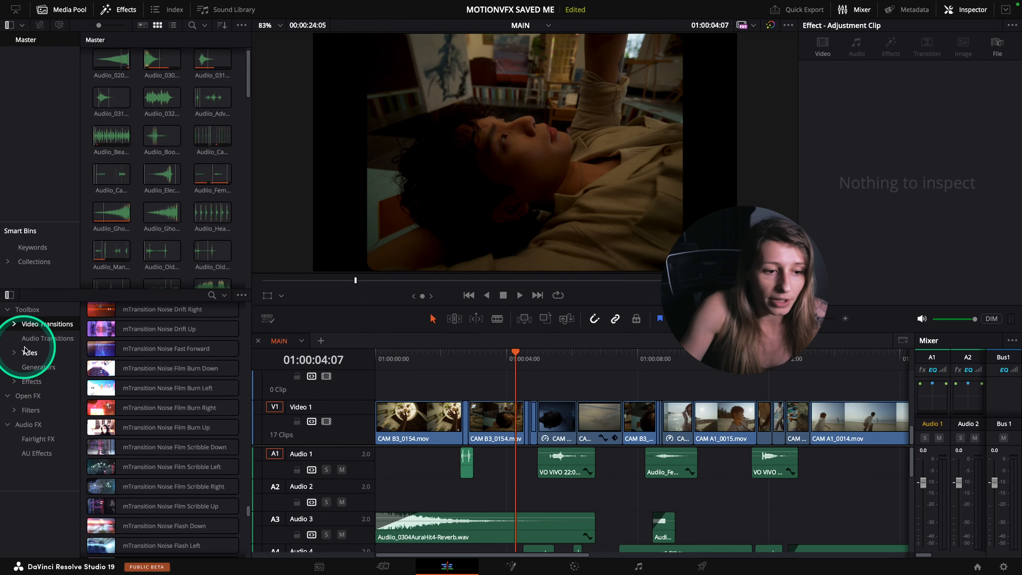
{"action": "left_click", "coordinate": [163, 348]}
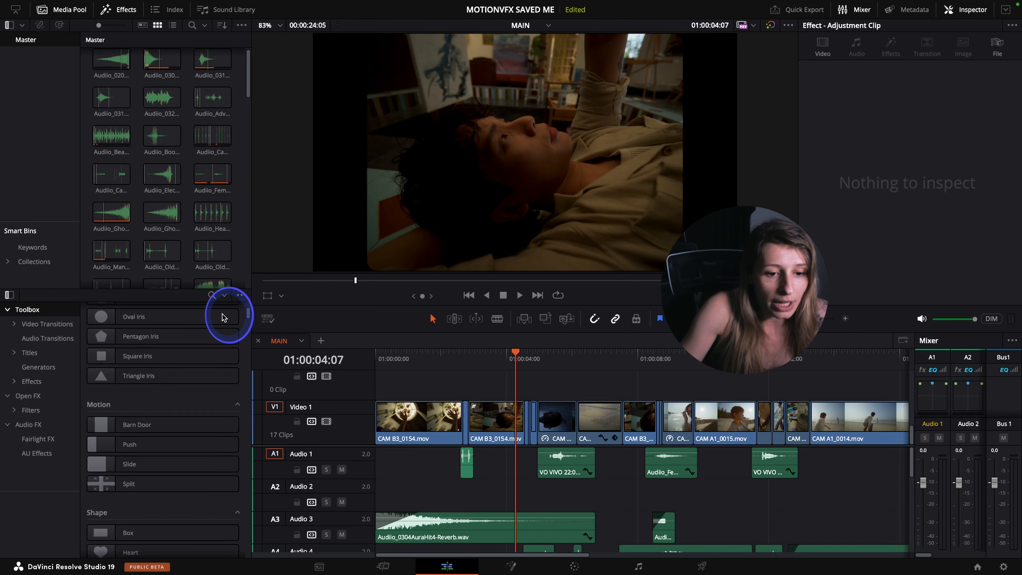
{"action": "left_click", "coordinate": [47, 325]}
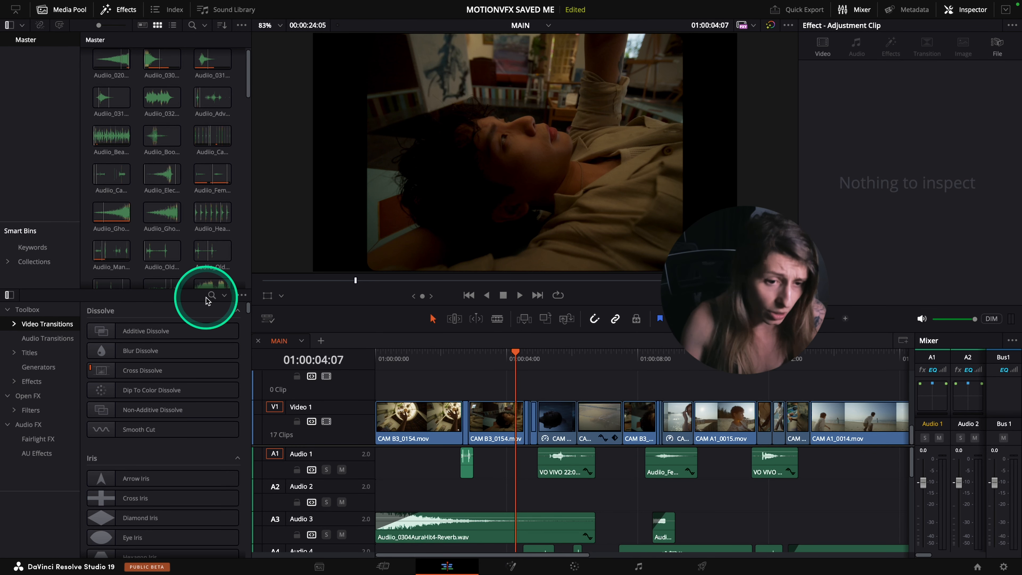
Step: Search the transitions list for 'm' to show only the MotionVFX packs
{"action": "left_click", "coordinate": [211, 295]}
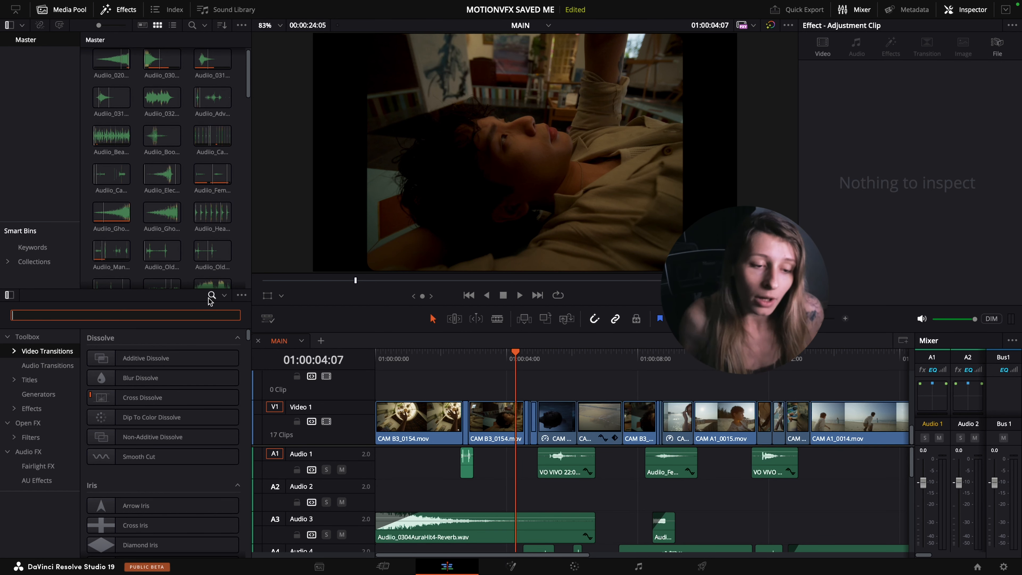
{"action": "type", "text": "m"}
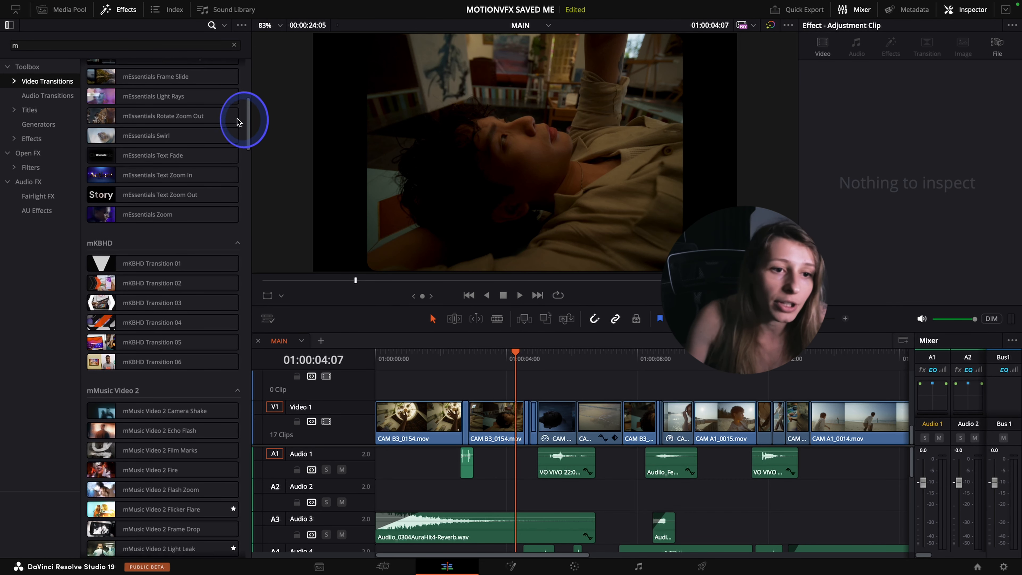
Step: Move the playhead to the cut after the first CAM B3 clip, around 01:00:02:17
{"action": "left_click", "coordinate": [461, 357]}
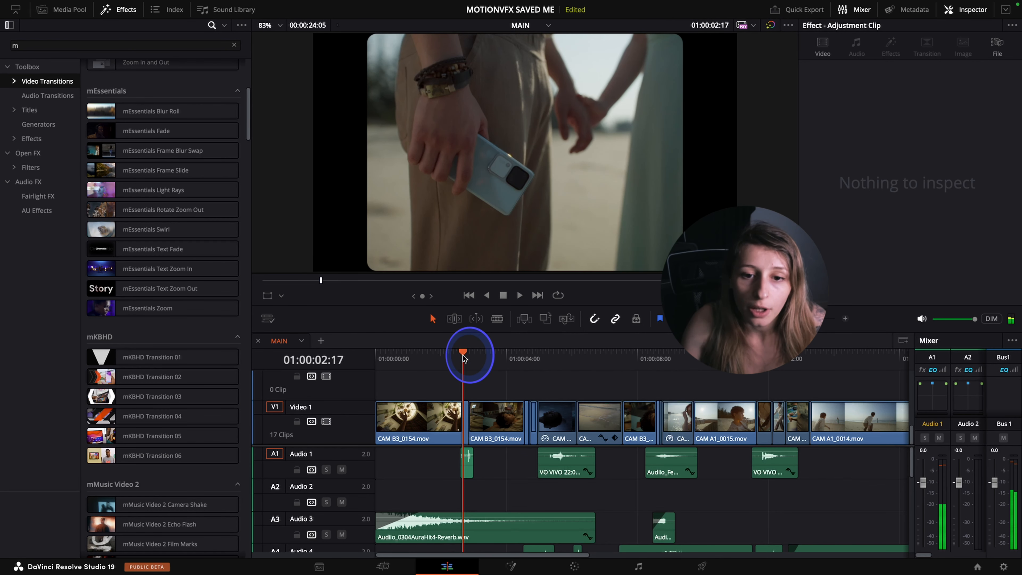
{"action": "left_click_drag", "start_coordinate": [462, 352], "coordinate": [470, 352]}
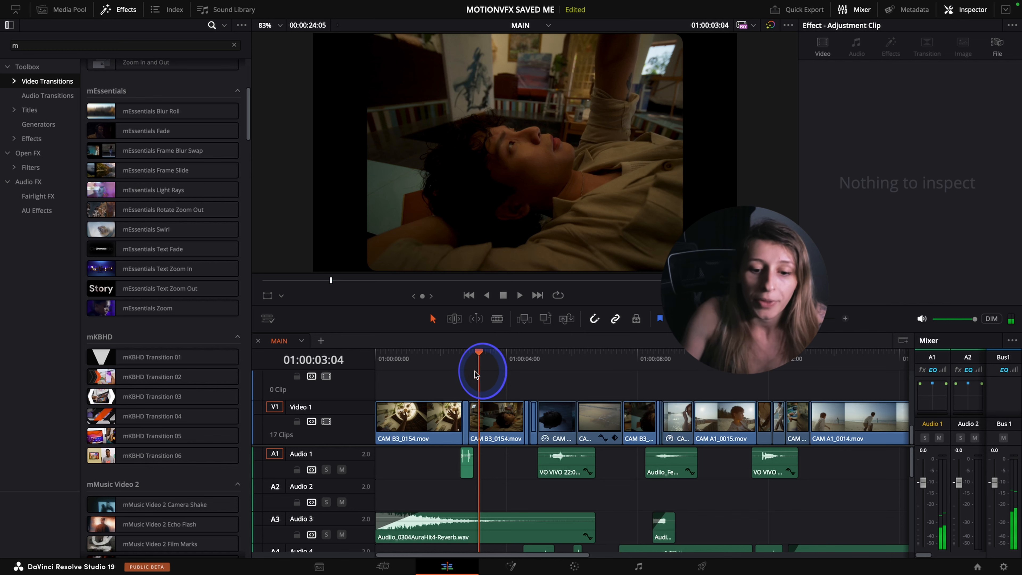
{"action": "left_click_drag", "start_coordinate": [482, 371], "coordinate": [470, 378]}
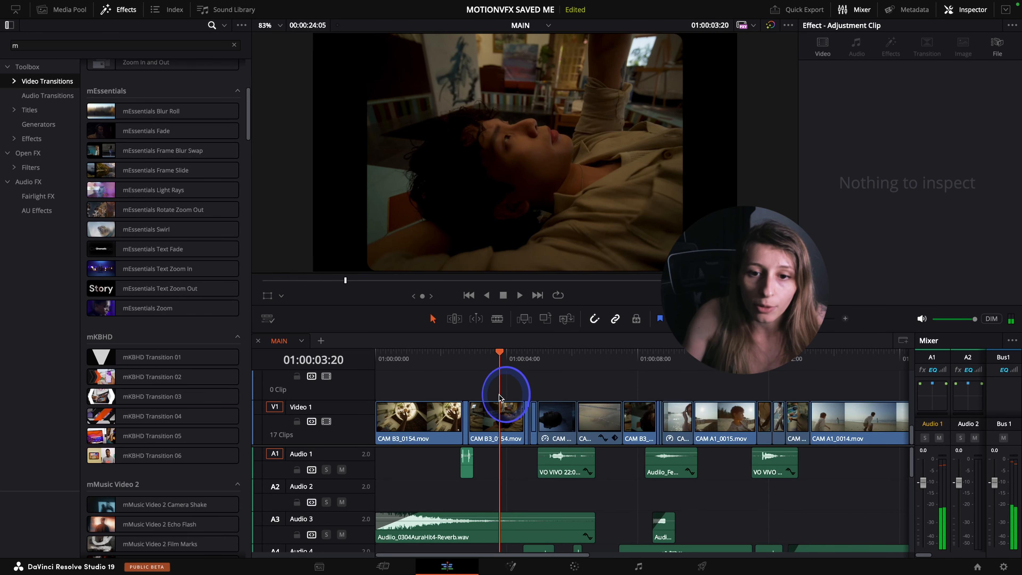
{"action": "left_click_drag", "start_coordinate": [502, 394], "coordinate": [526, 395]}
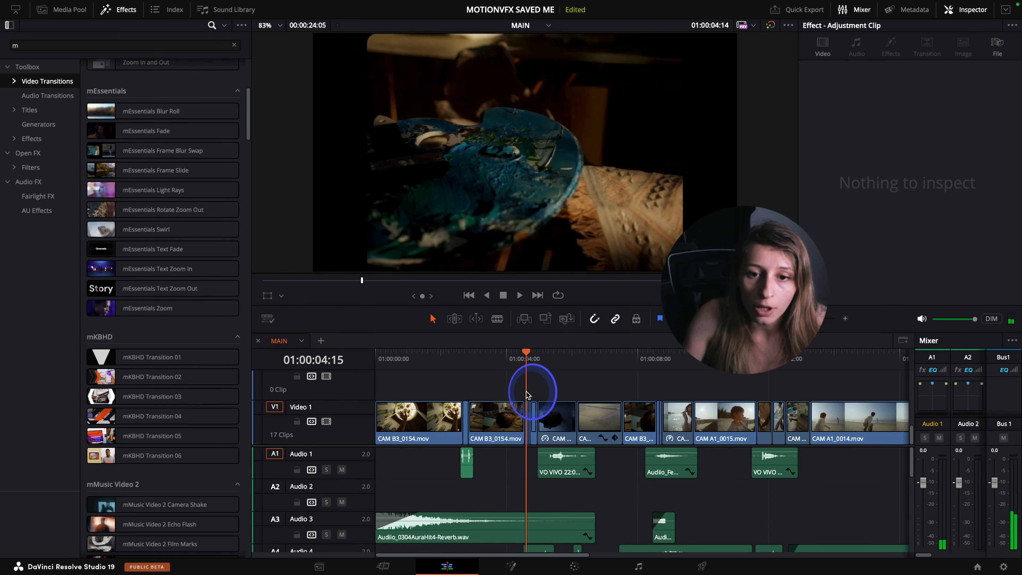
{"action": "left_click_drag", "start_coordinate": [528, 391], "coordinate": [555, 391]}
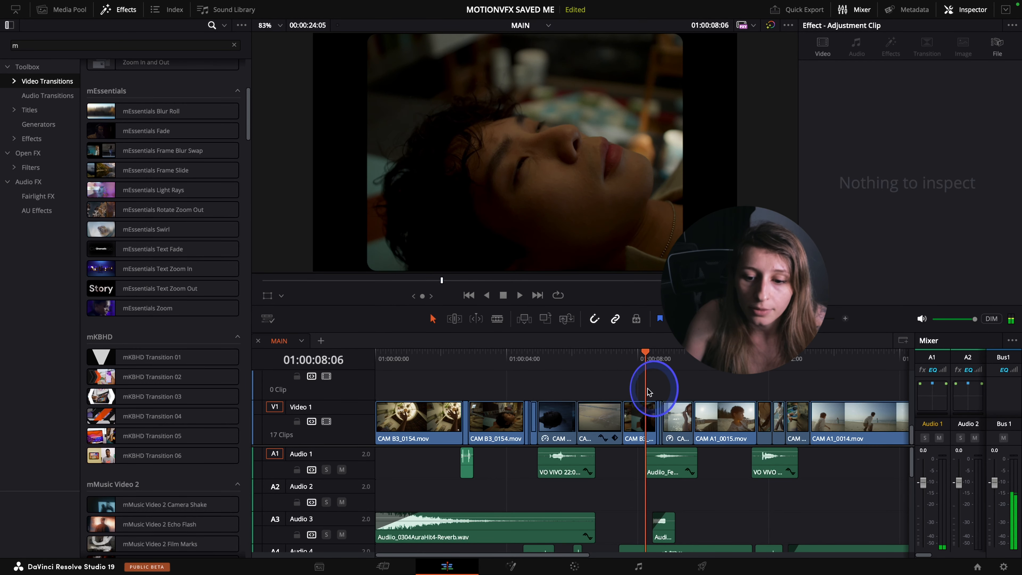
{"action": "left_click_drag", "start_coordinate": [645, 384], "coordinate": [680, 384]}
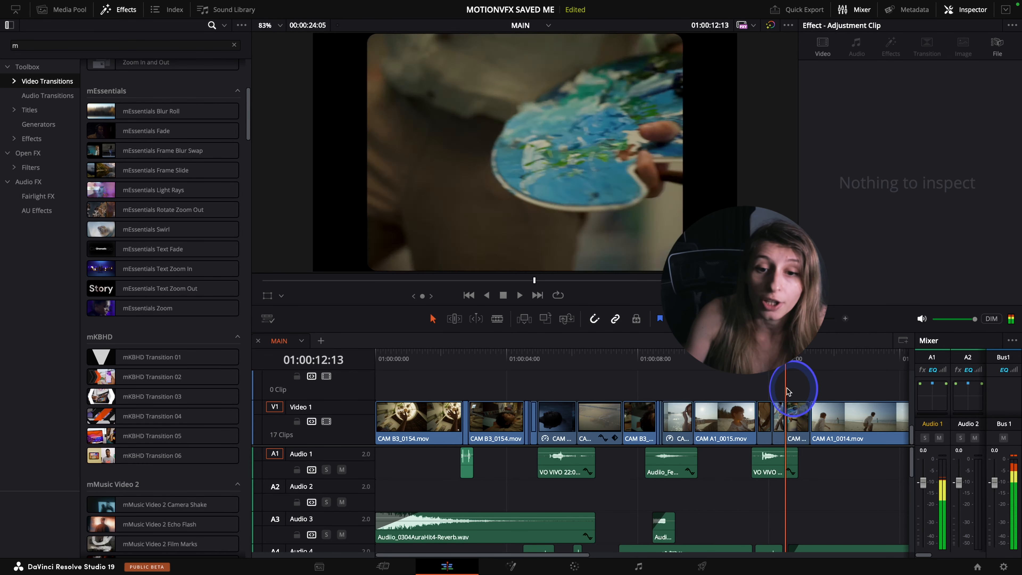
{"action": "left_click", "coordinate": [386, 401]}
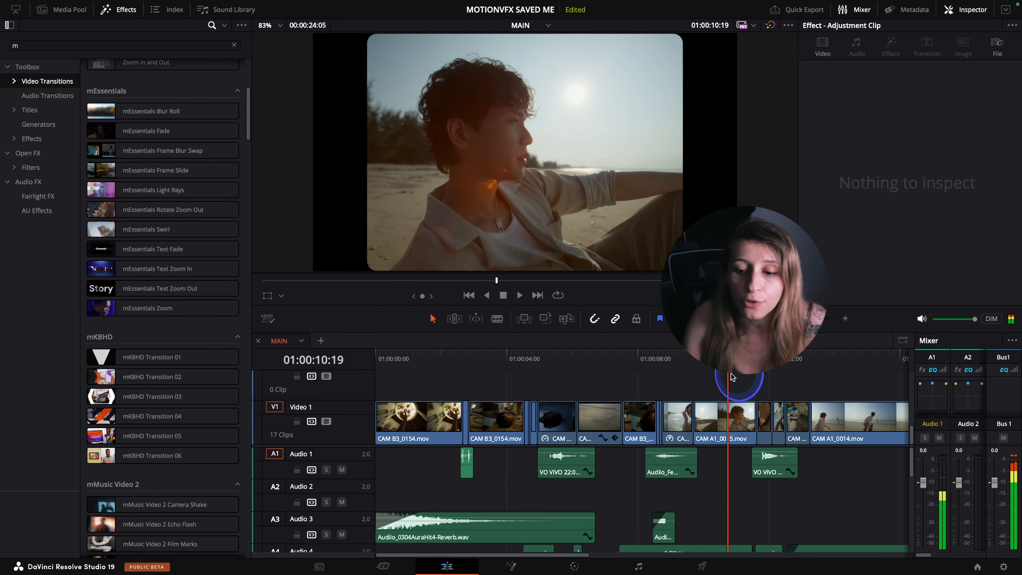
{"action": "left_click", "coordinate": [518, 294]}
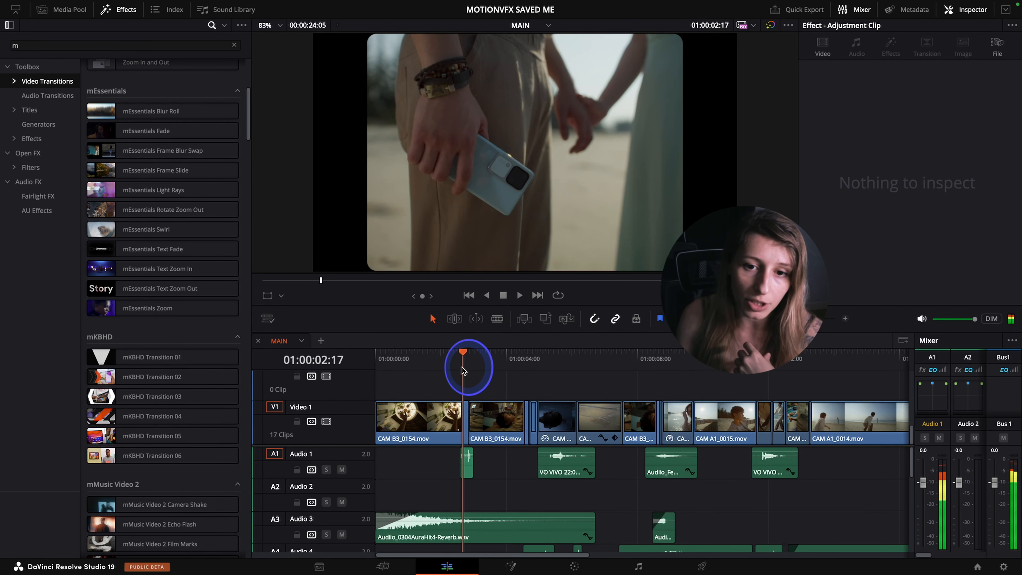
Step: Try lower and stronger Flash Amount values on the Movie Flash, settling back on 1.0
{"action": "scroll", "scroll_direction": "down", "scroll_amount": 3}
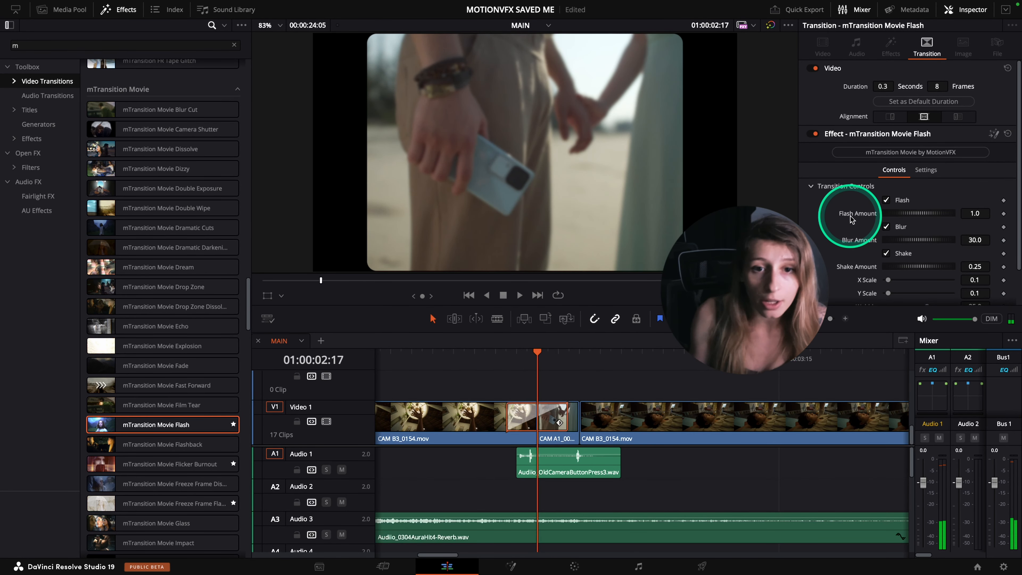
{"action": "scroll", "scroll_direction": "down", "scroll_amount": 3}
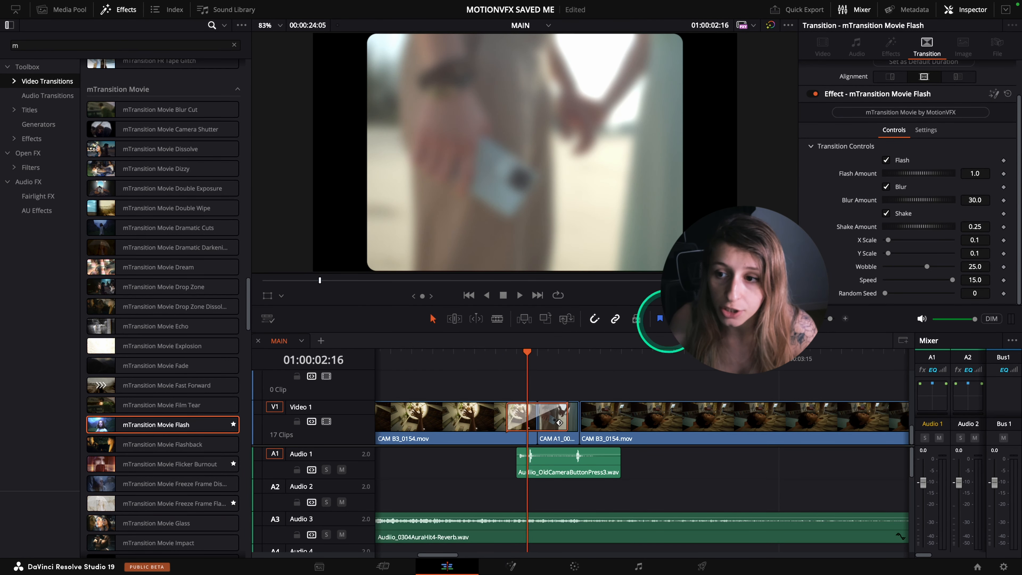
{"action": "left_click_drag", "start_coordinate": [938, 173], "coordinate": [887, 173]}
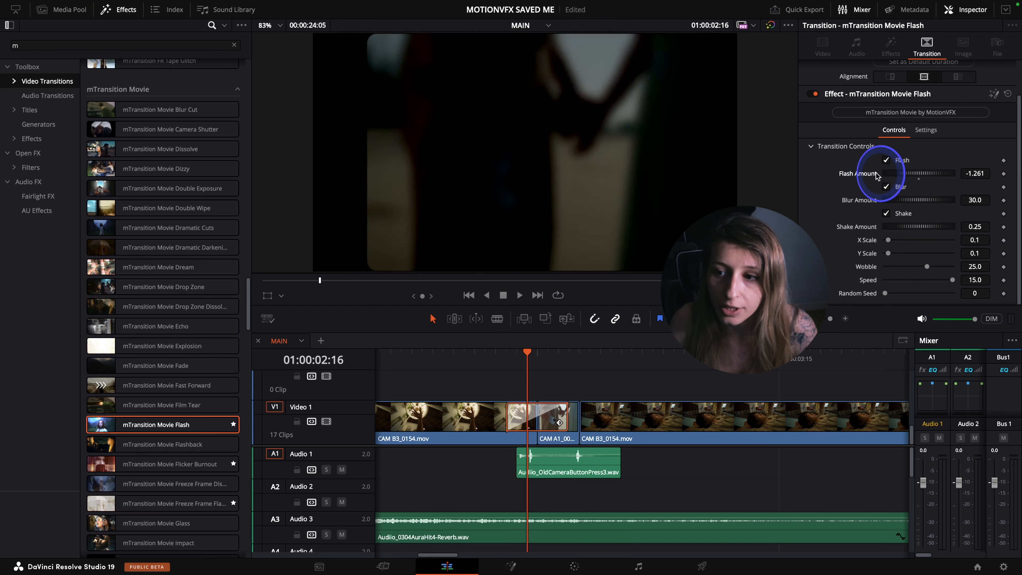
{"action": "left_click_drag", "start_coordinate": [896, 174], "coordinate": [949, 173]}
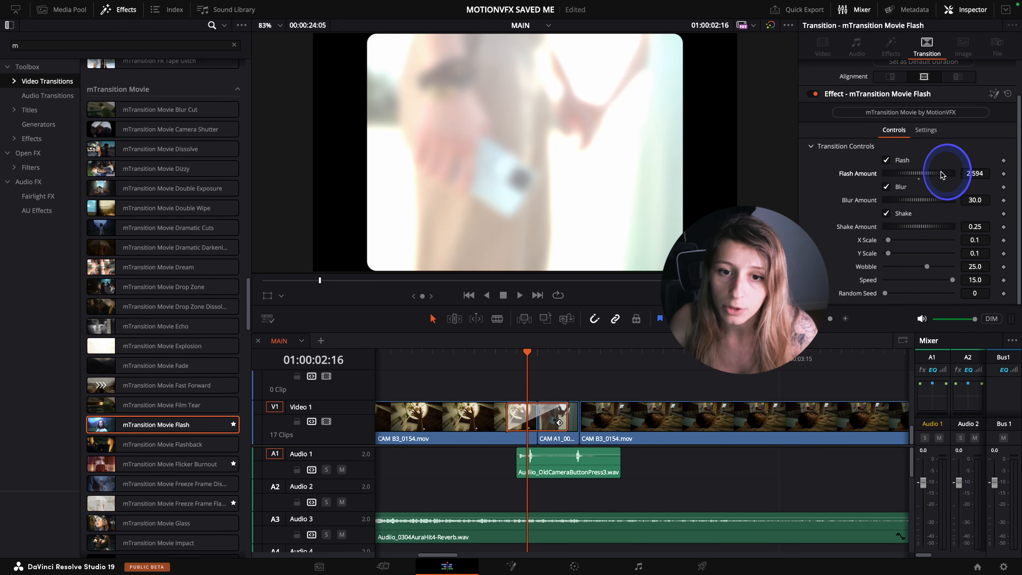
{"action": "left_click_drag", "start_coordinate": [952, 175], "coordinate": [919, 175]}
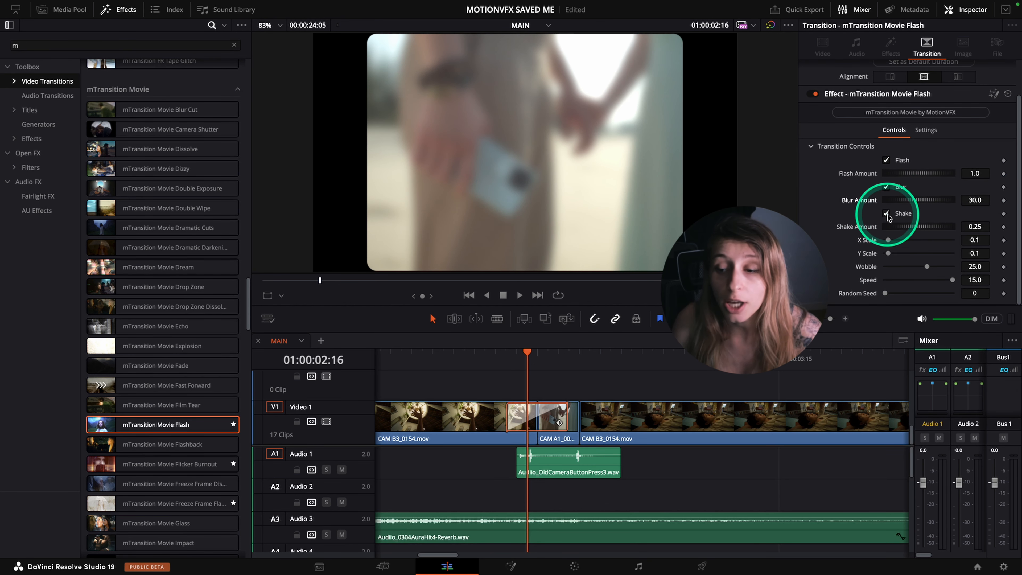
Step: Raise the Shake Amount, then disable the transition's Shake
{"action": "left_click_drag", "start_coordinate": [912, 226], "coordinate": [946, 226]}
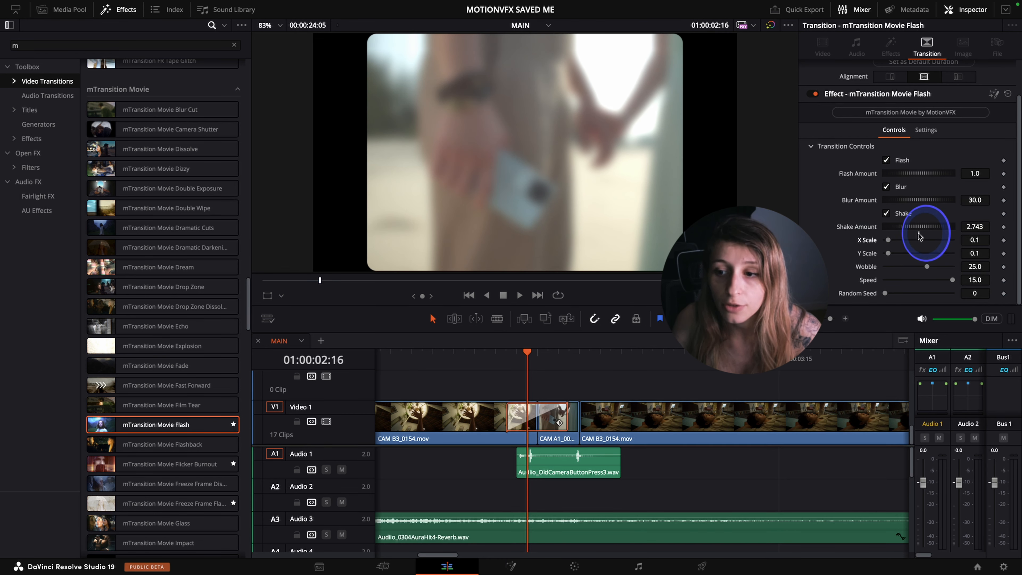
{"action": "left_click", "coordinate": [886, 213]}
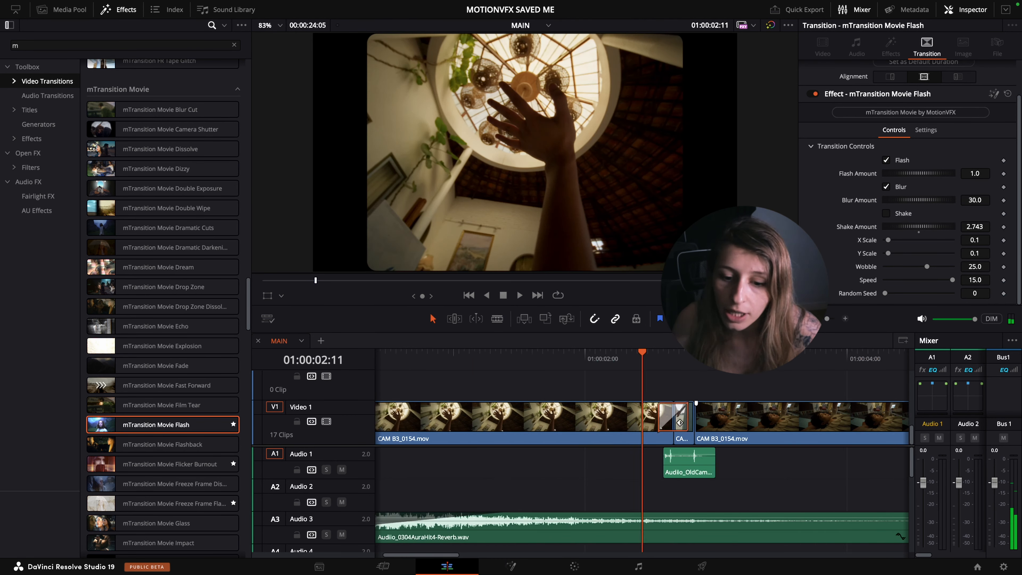
Step: Scrub past the flash toward the beach shot and zoom in on the CAM B1_0056 / CAM B4_0245 cut
{"action": "left_click", "coordinate": [674, 359]}
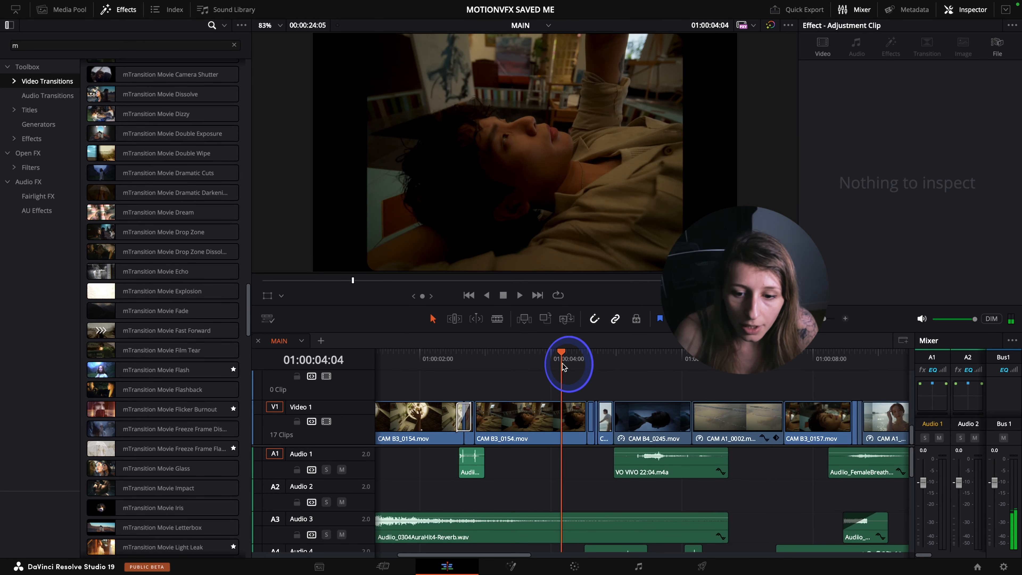
{"action": "left_click_drag", "start_coordinate": [562, 352], "coordinate": [595, 363]}
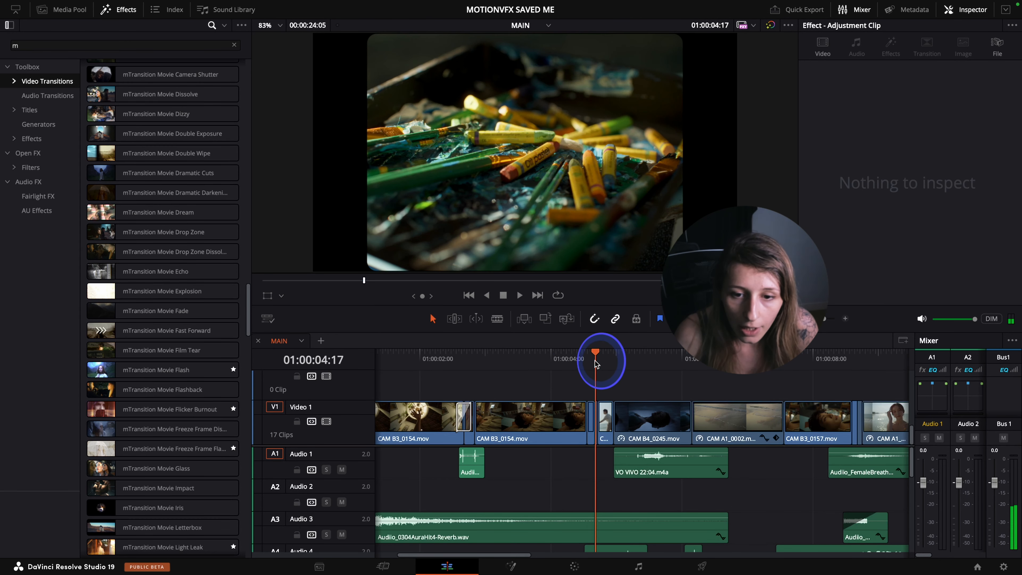
{"action": "left_click_drag", "start_coordinate": [596, 360], "coordinate": [607, 361]}
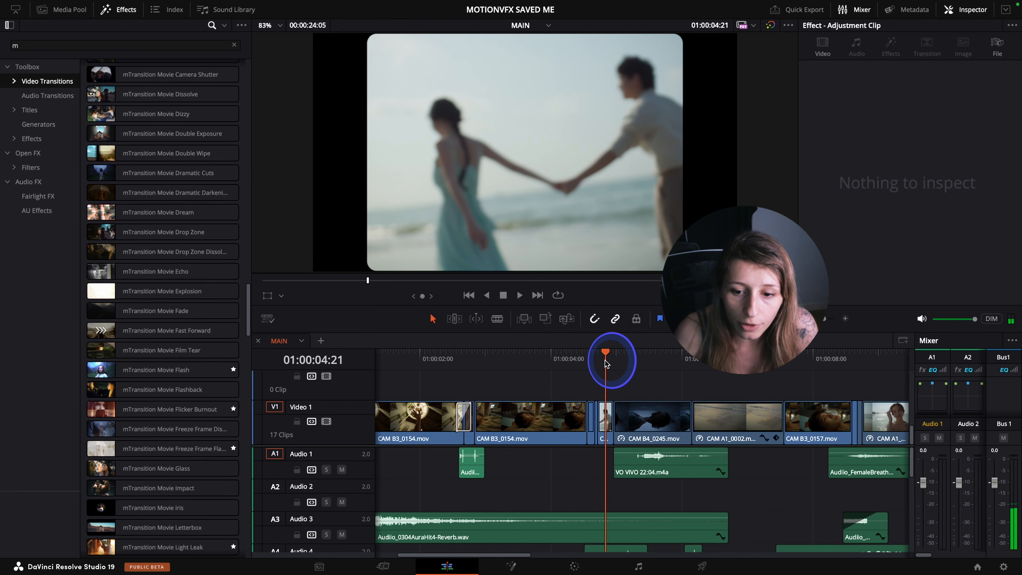
{"action": "left_click_drag", "start_coordinate": [610, 360], "coordinate": [595, 360]}
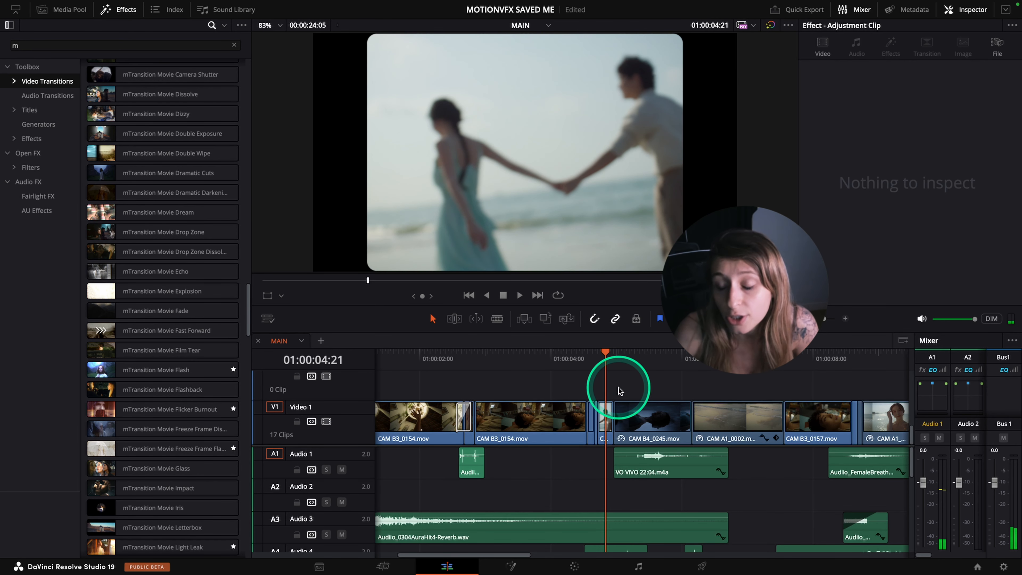
{"action": "left_click_drag", "start_coordinate": [605, 355], "coordinate": [637, 355]}
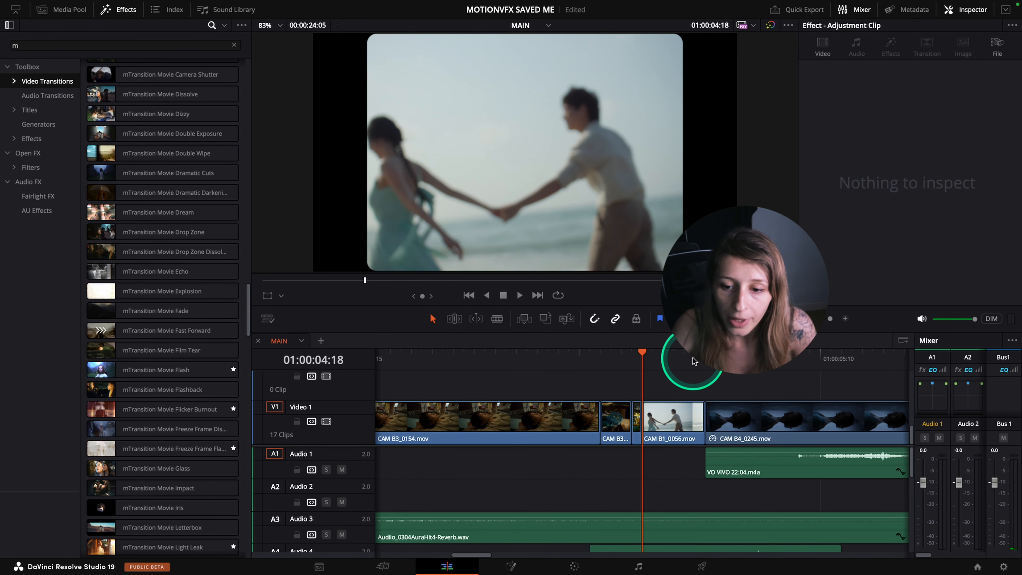
{"action": "left_click", "coordinate": [519, 295]}
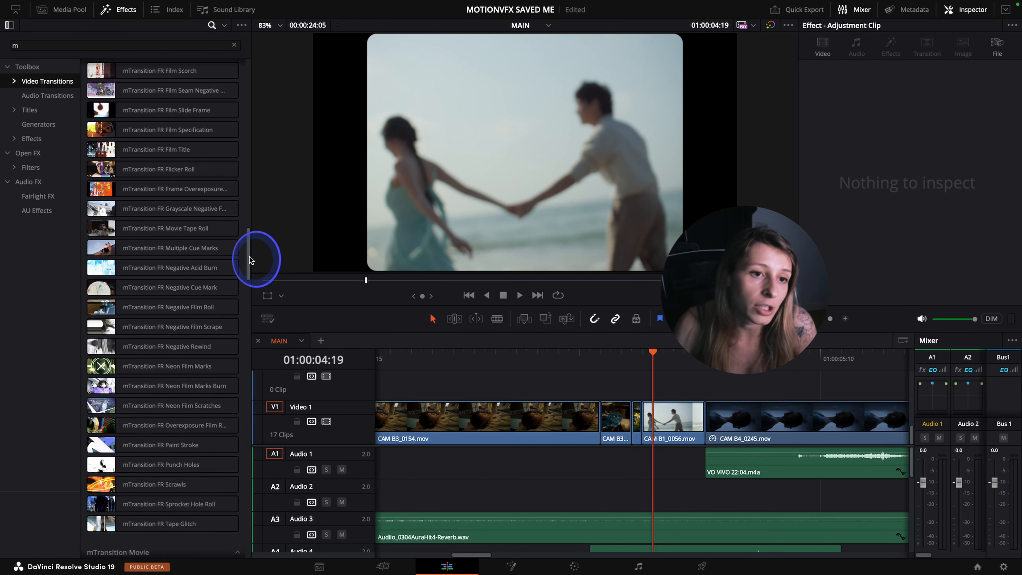
Step: Scroll the Effects library down to the mMusic Video 2 Speed Flash preset
{"action": "scroll", "scroll_direction": "down", "scroll_amount": 3}
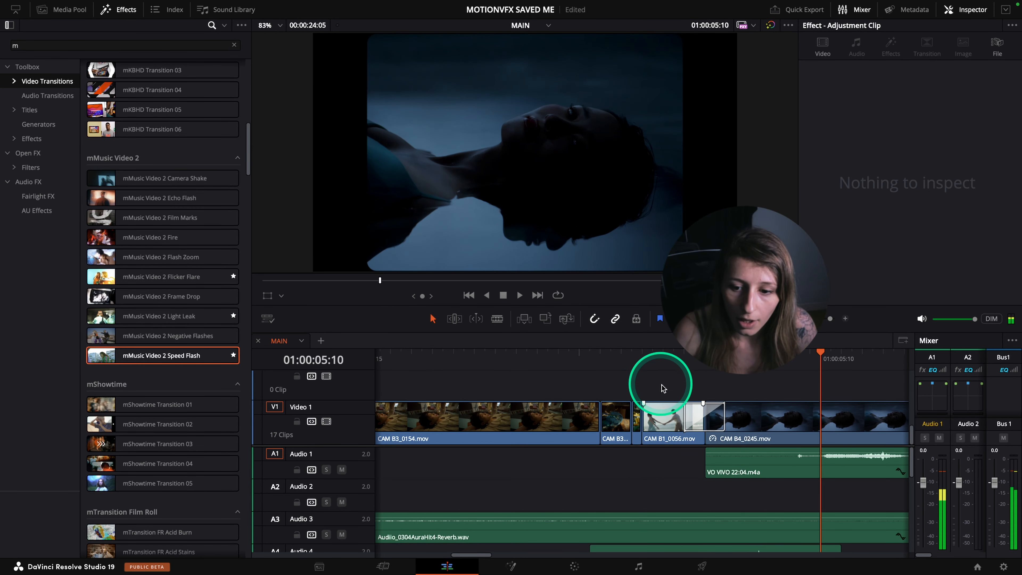
Step: Shift the Speed Flash texture colour toward green and raise Flash Gain from 0.4 to 1.414
{"action": "left_click", "coordinate": [722, 422]}
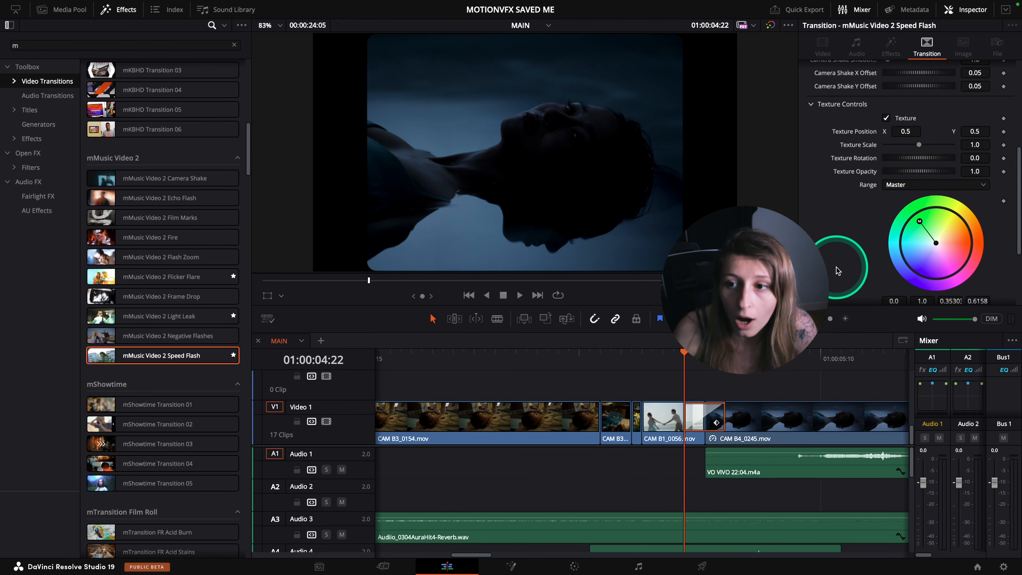
{"action": "scroll", "scroll_direction": "down", "scroll_amount": 3}
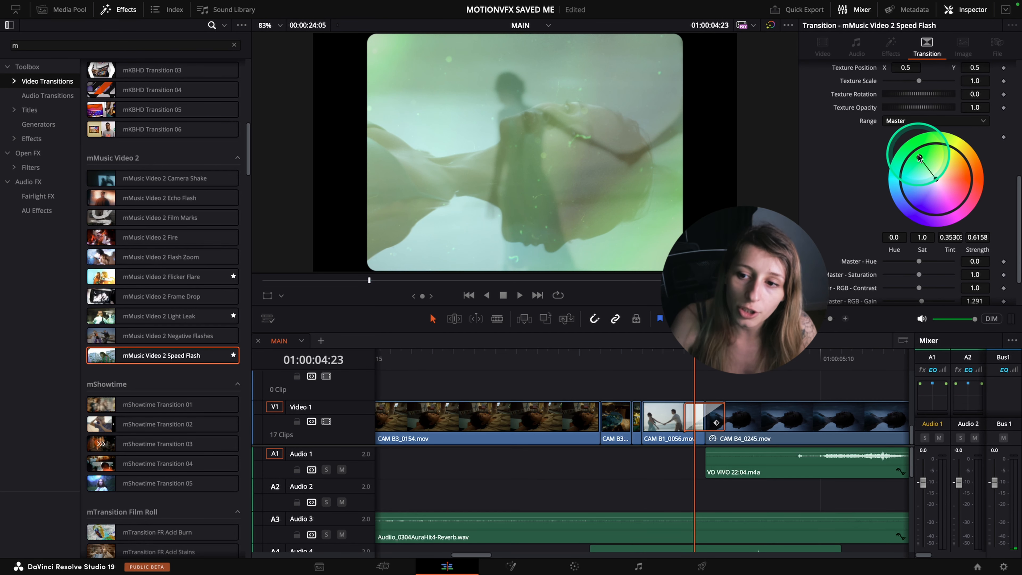
{"action": "left_click_drag", "start_coordinate": [937, 156], "coordinate": [906, 180]}
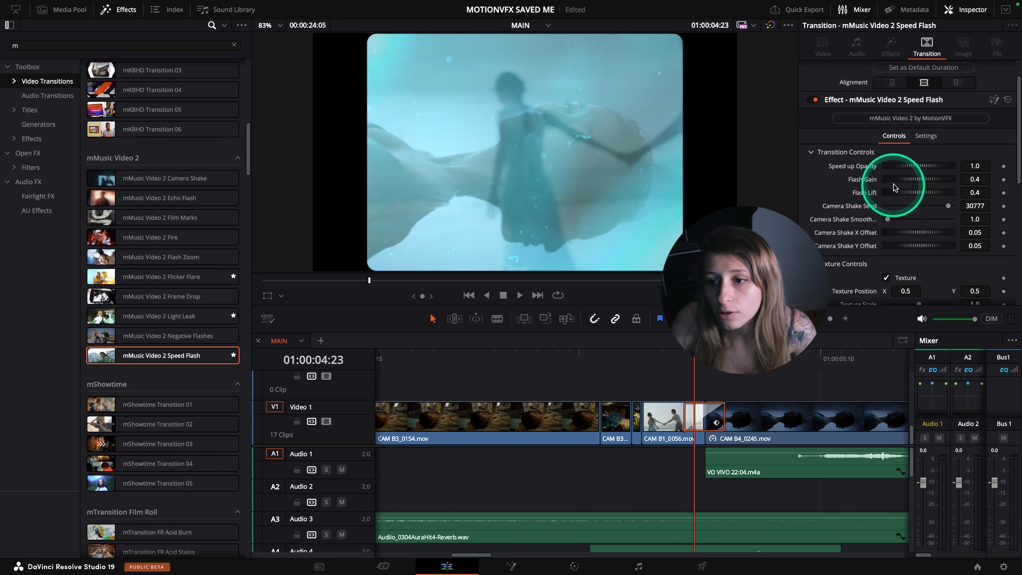
{"action": "left_click_drag", "start_coordinate": [899, 179], "coordinate": [919, 180]}
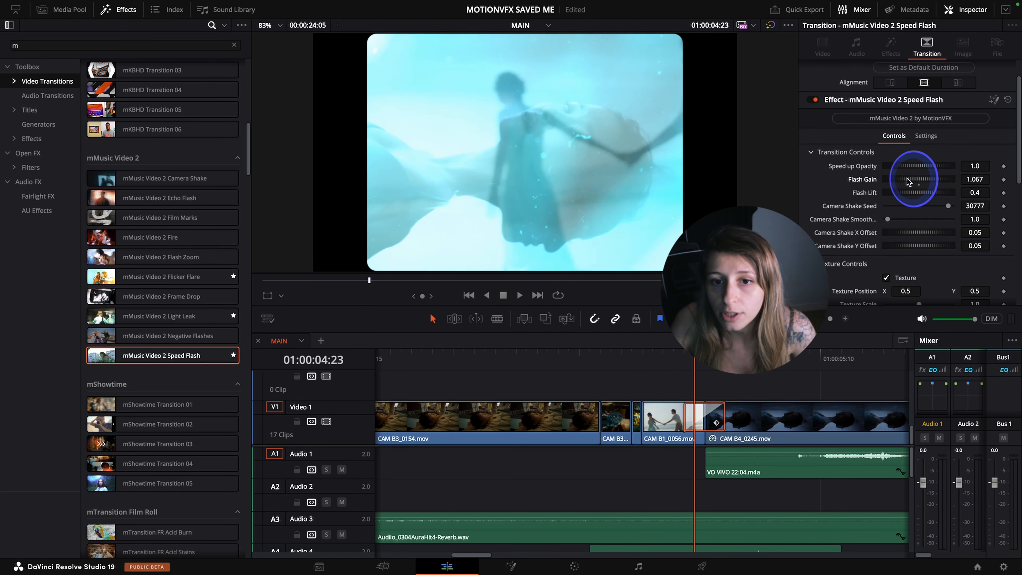
{"action": "left_click_drag", "start_coordinate": [912, 180], "coordinate": [919, 169]}
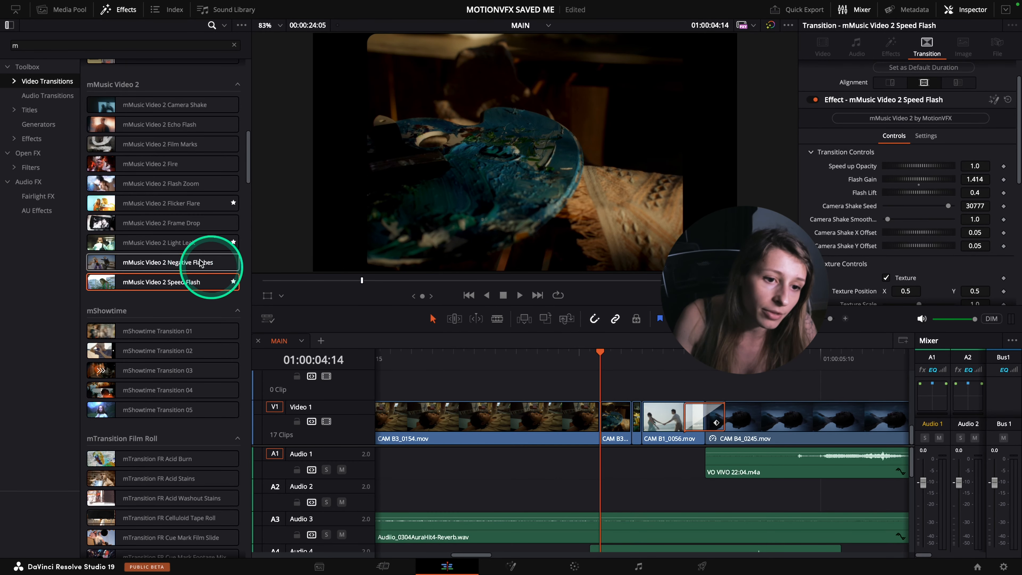
Step: Scroll down the Video Transitions list to reach the mTransition Movie Light Leak effect
{"action": "scroll", "scroll_direction": "down", "scroll_amount": 3}
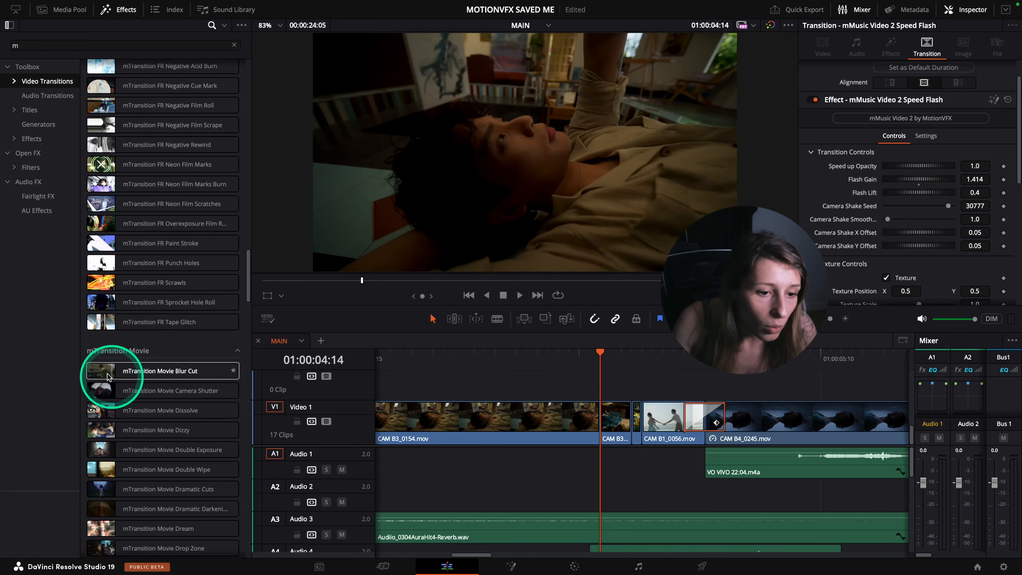
{"action": "scroll", "scroll_direction": "down", "scroll_amount": 3}
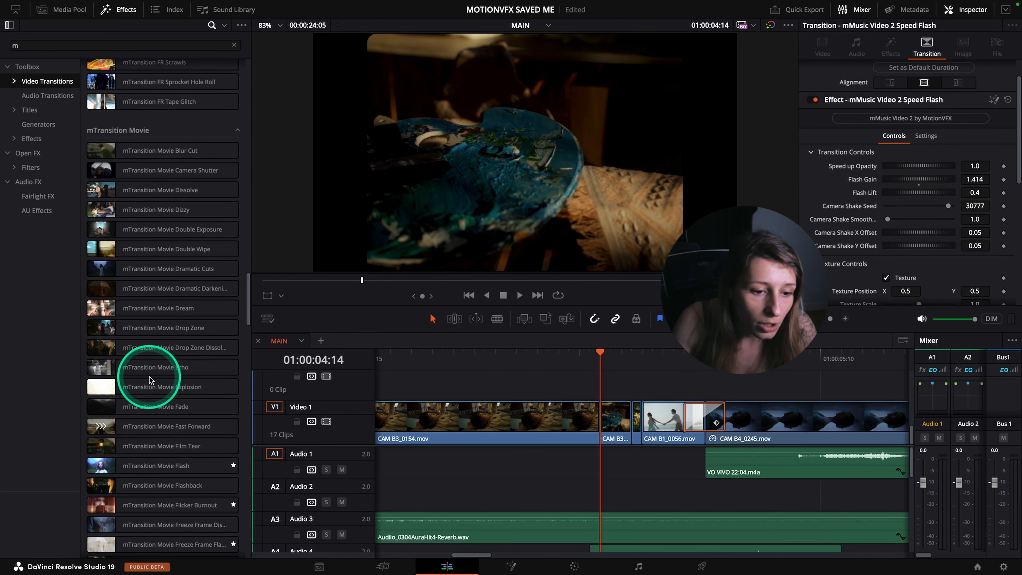
{"action": "scroll", "scroll_direction": "down", "scroll_amount": 3}
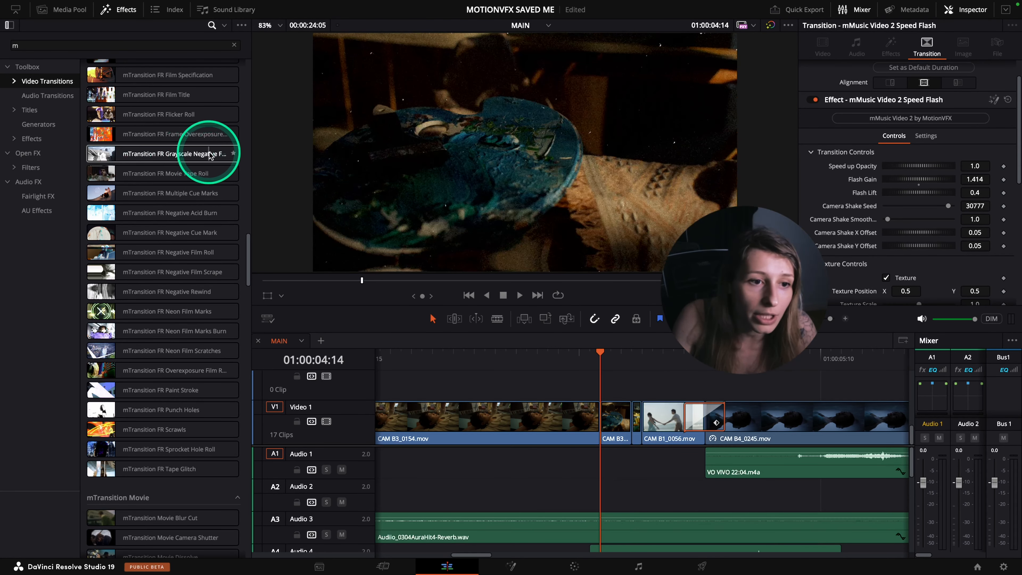
{"action": "scroll", "scroll_direction": "down", "scroll_amount": 3}
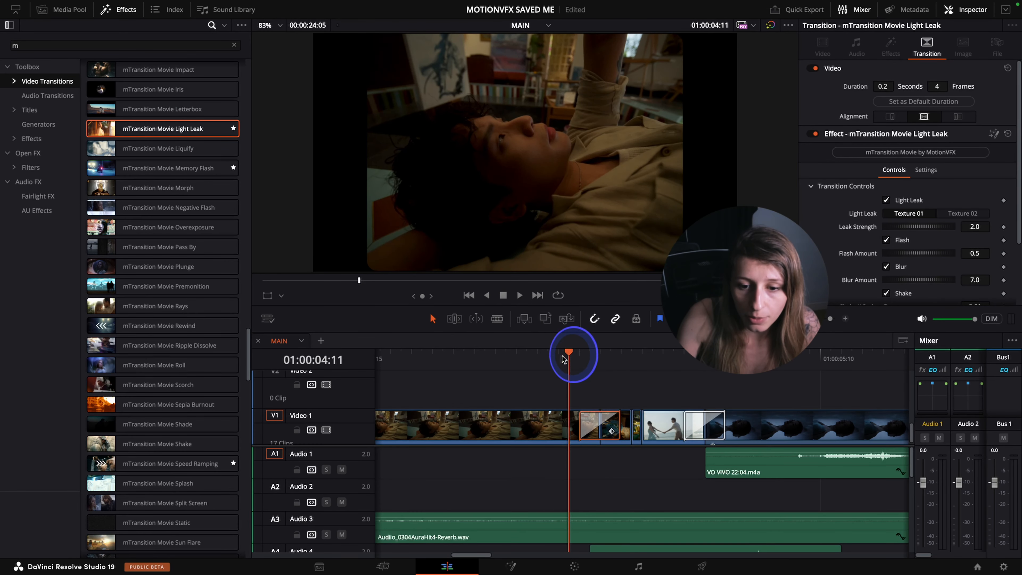
Step: Preview the light leak, lower its leak strength and flash amount, and switch to Texture 02
{"action": "left_click_drag", "start_coordinate": [572, 352], "coordinate": [547, 351]}
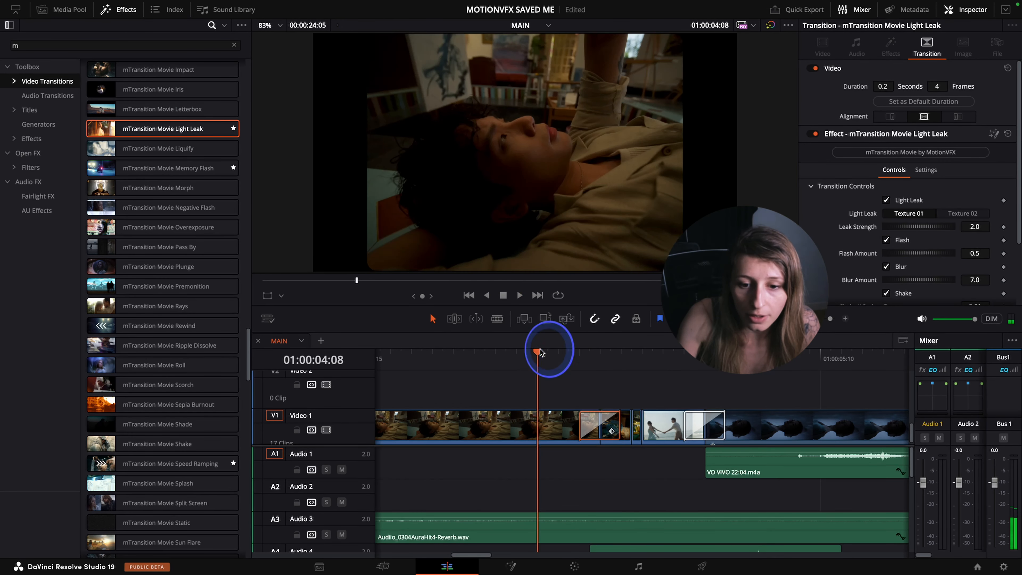
{"action": "left_click_drag", "start_coordinate": [548, 352], "coordinate": [464, 351]}
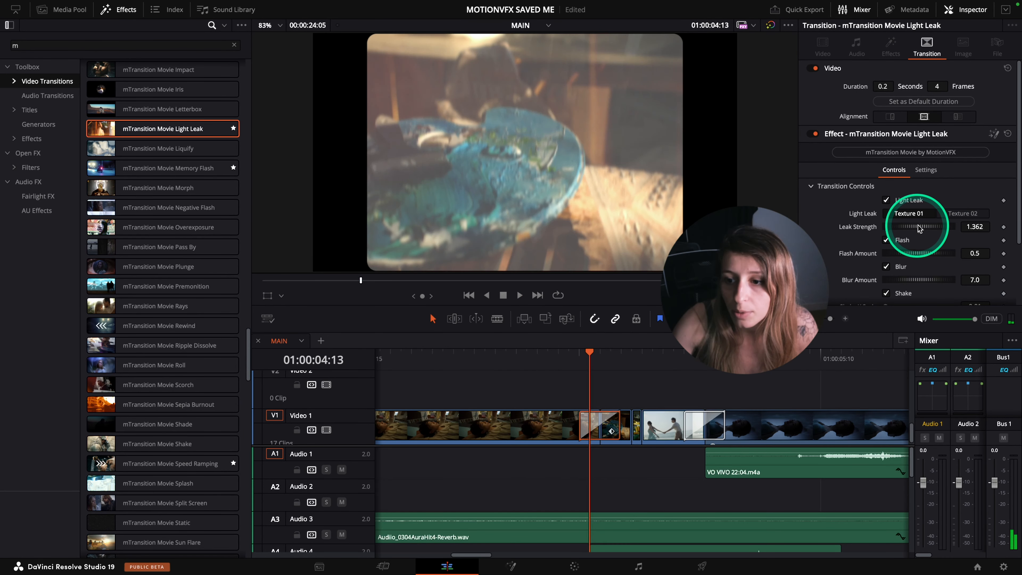
{"action": "left_click_drag", "start_coordinate": [945, 252], "coordinate": [912, 253]}
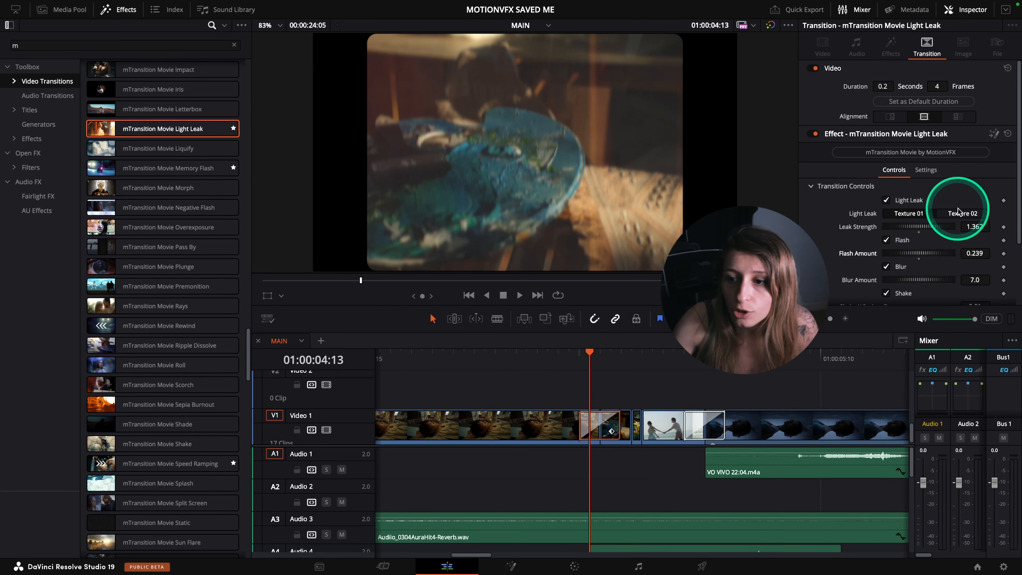
{"action": "left_click", "coordinate": [963, 213]}
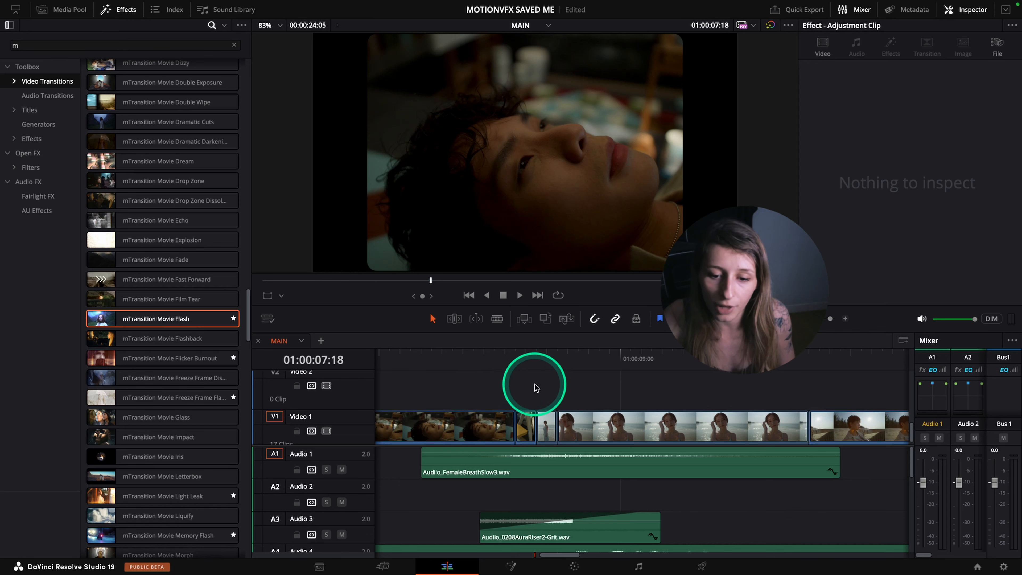
Step: Drop mTransition Movie Flash on the cut before CAM A1_0028 and select it for inspection
{"action": "left_click_drag", "start_coordinate": [534, 384], "coordinate": [549, 358]}
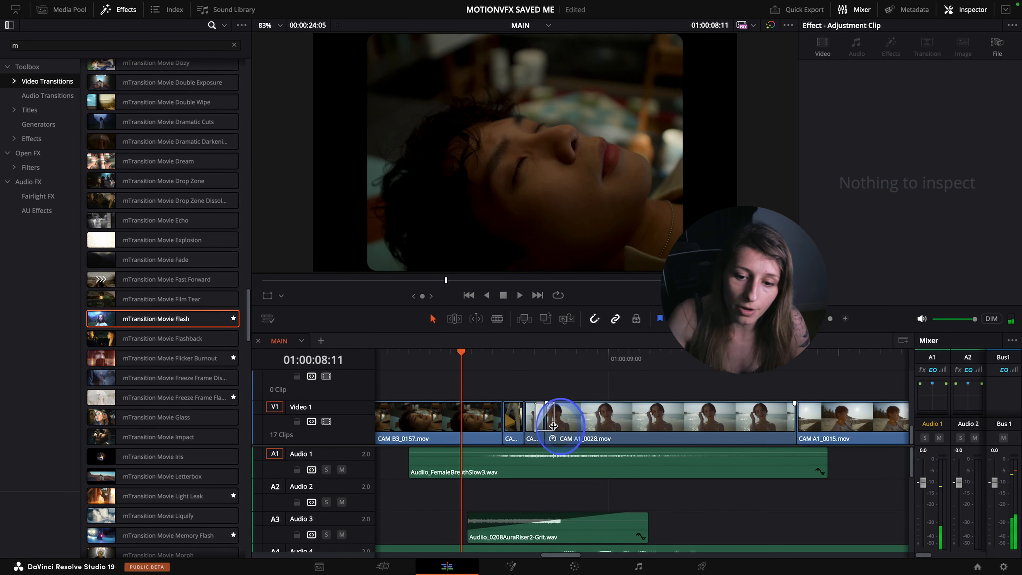
{"action": "left_click", "coordinate": [543, 421]}
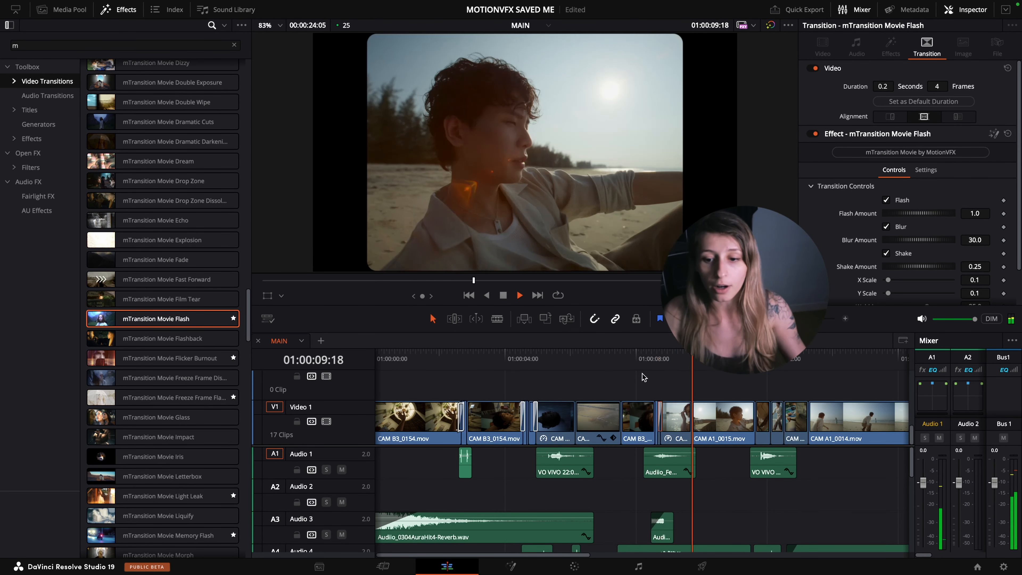
{"action": "left_click", "coordinate": [519, 295]}
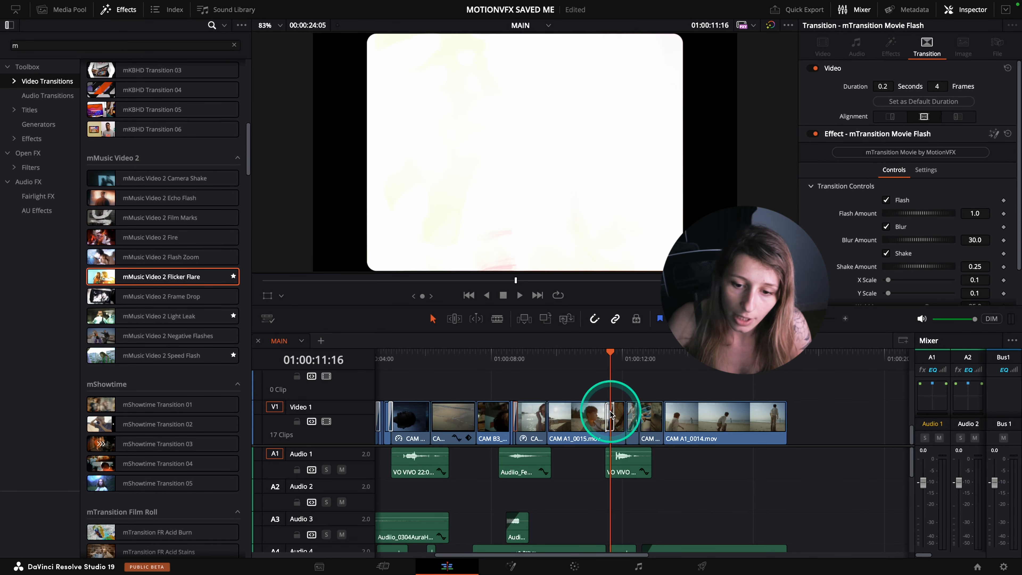
Step: Select the mMusic Video 2 Flicker Flare transition on the beach-shot cut to inspect it
{"action": "left_click", "coordinate": [519, 294]}
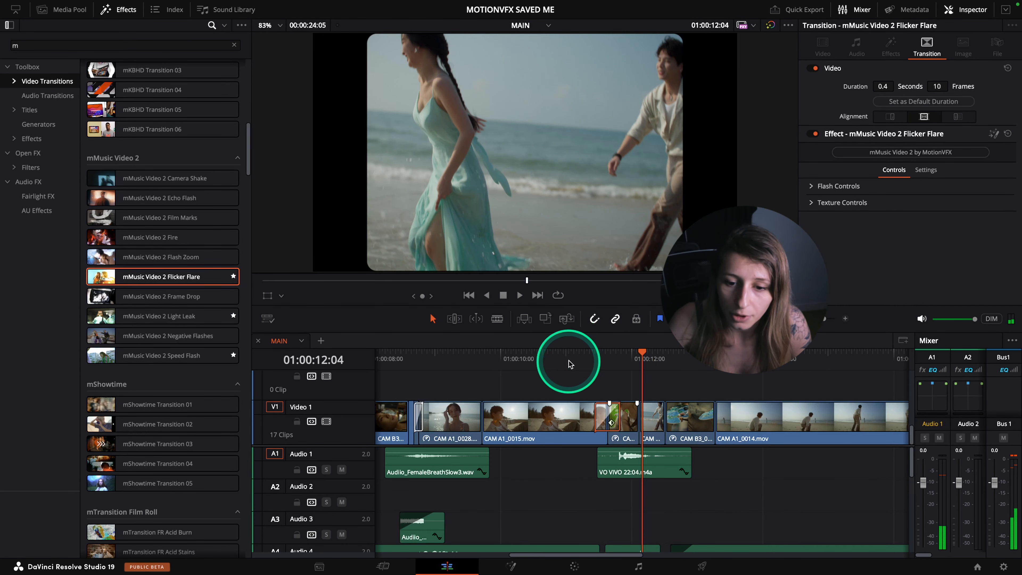
{"action": "left_click", "coordinate": [519, 295]}
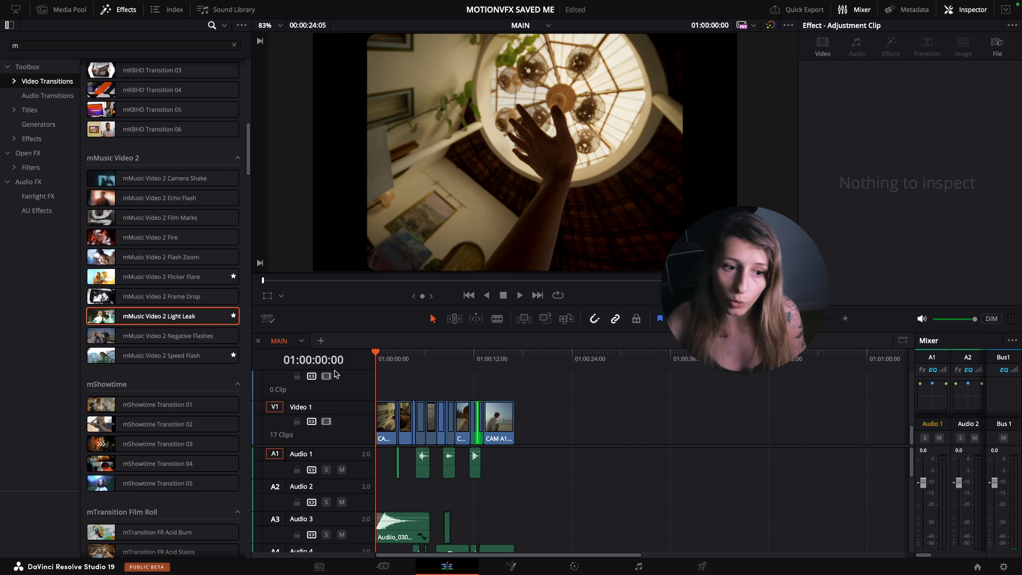
Step: Play the full intro from the start to review the flash, light leak and flicker flare transitions
{"action": "left_click", "coordinate": [519, 296]}
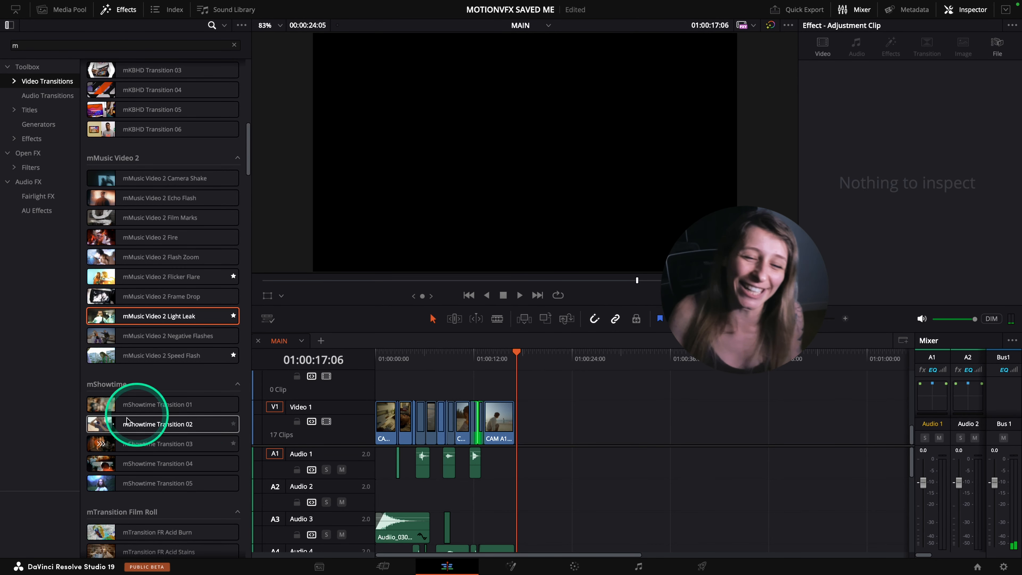
{"action": "left_click", "coordinate": [411, 359]}
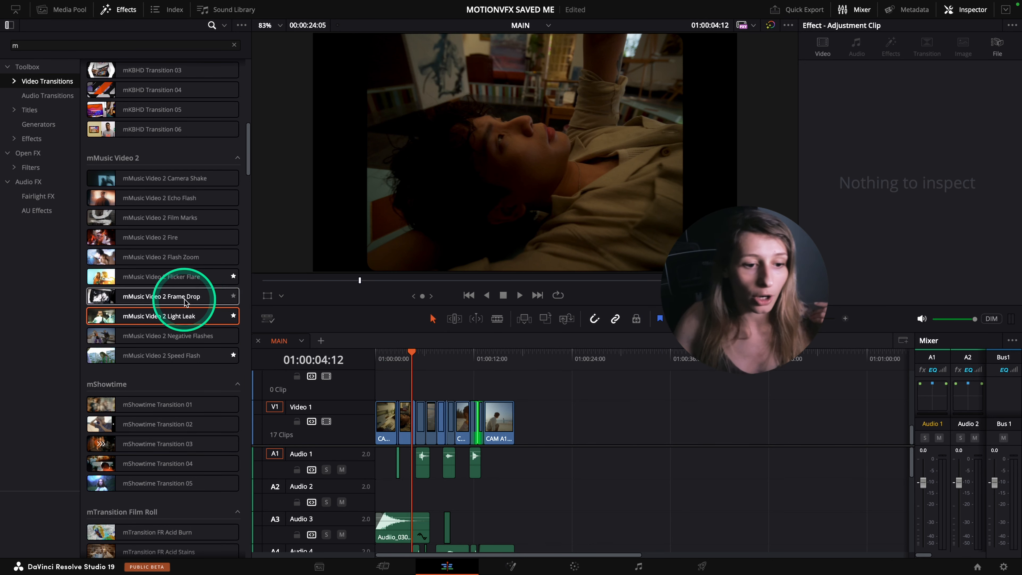
{"action": "scroll", "scroll_direction": "down", "scroll_amount": 3}
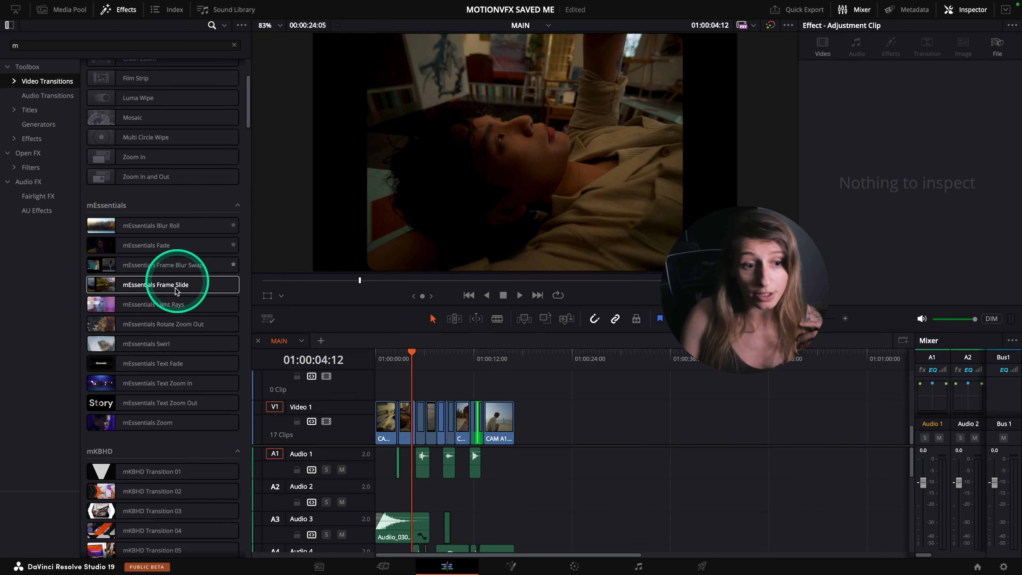
{"action": "scroll", "scroll_direction": "down", "scroll_amount": 3}
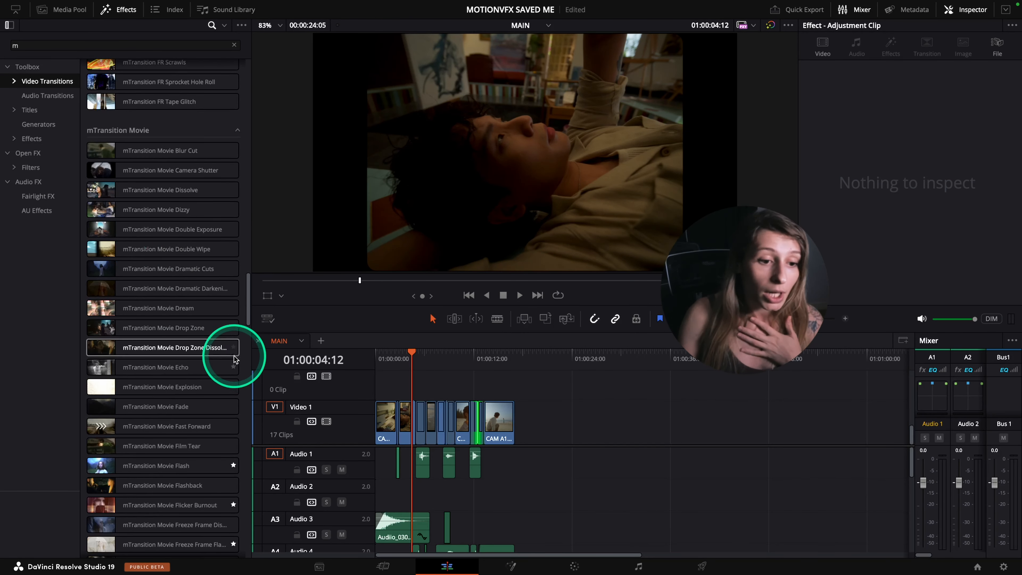
{"action": "scroll", "scroll_direction": "down", "scroll_amount": 3}
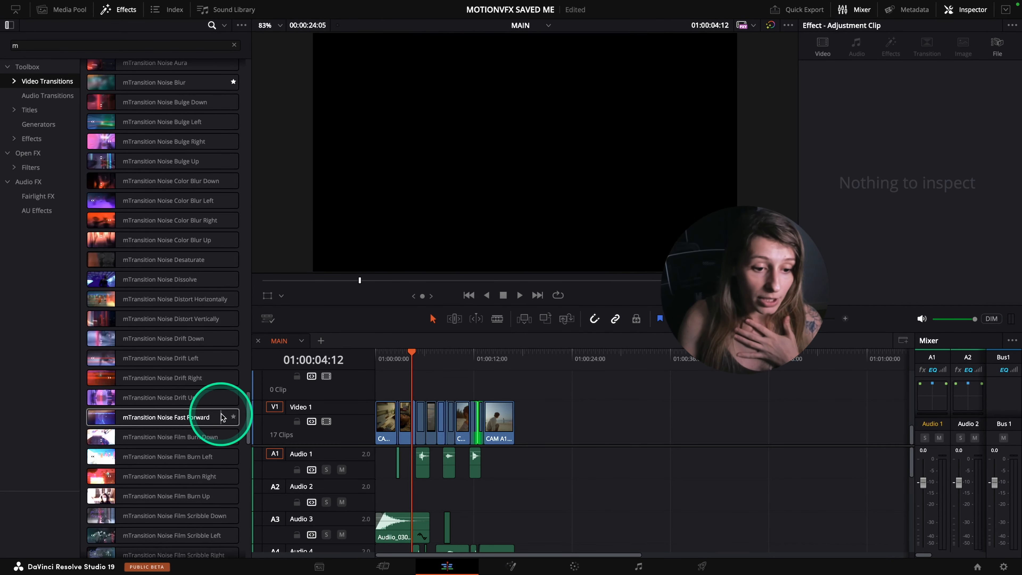
{"action": "scroll", "scroll_direction": "down", "scroll_amount": 3}
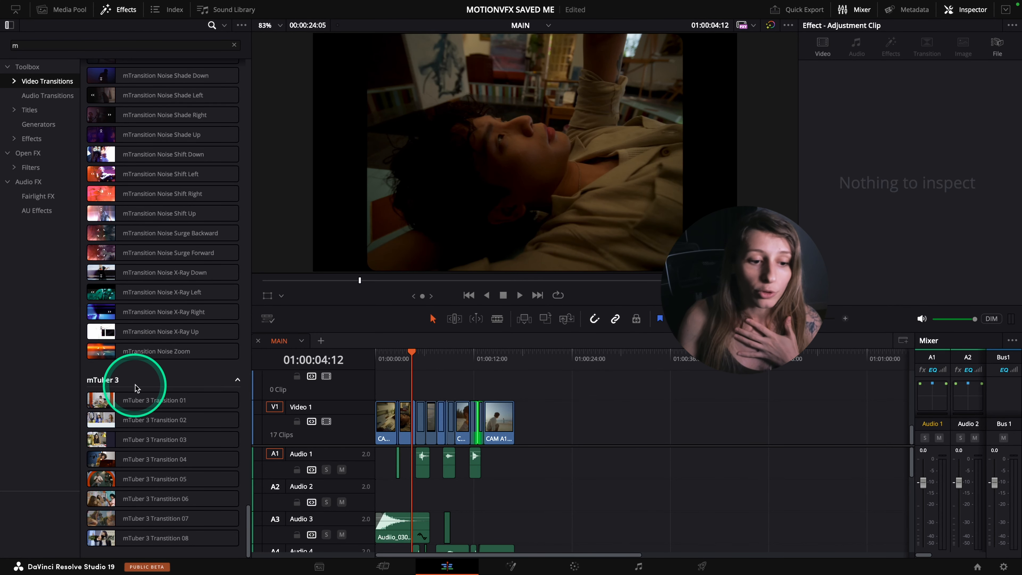
{"action": "mouse_move", "coordinate": [173, 371]}
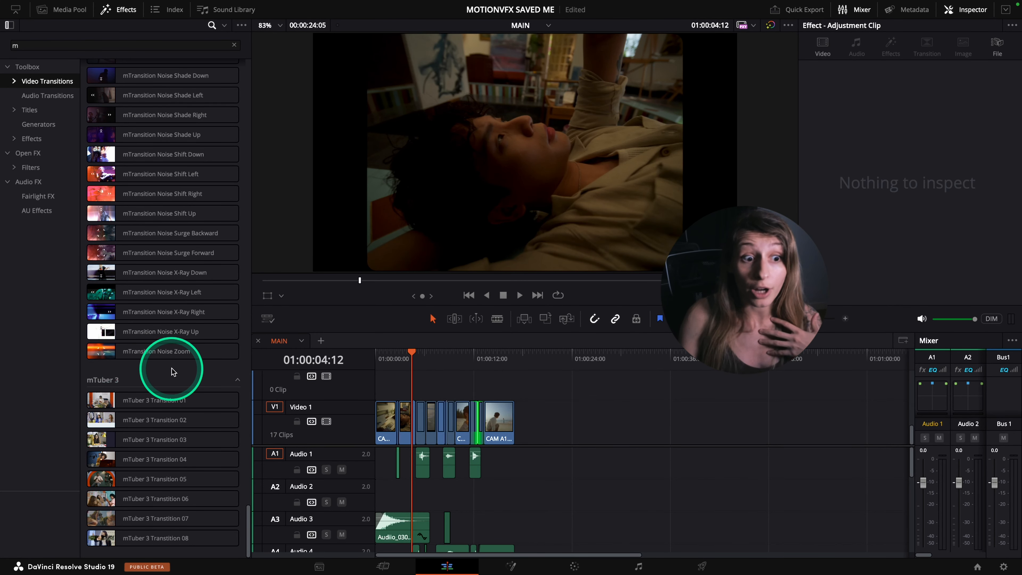